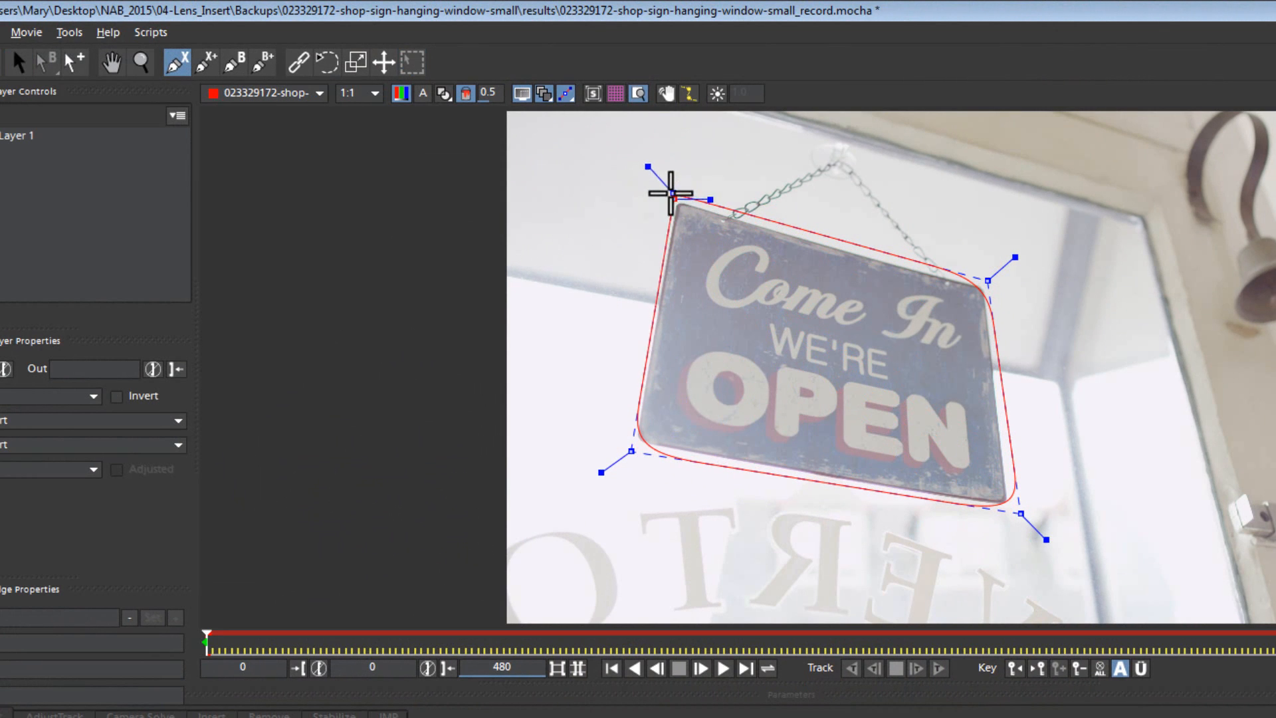
# Place an outline point around the hanging OPEN sign on frame 0.
pyautogui.click(49, 62)
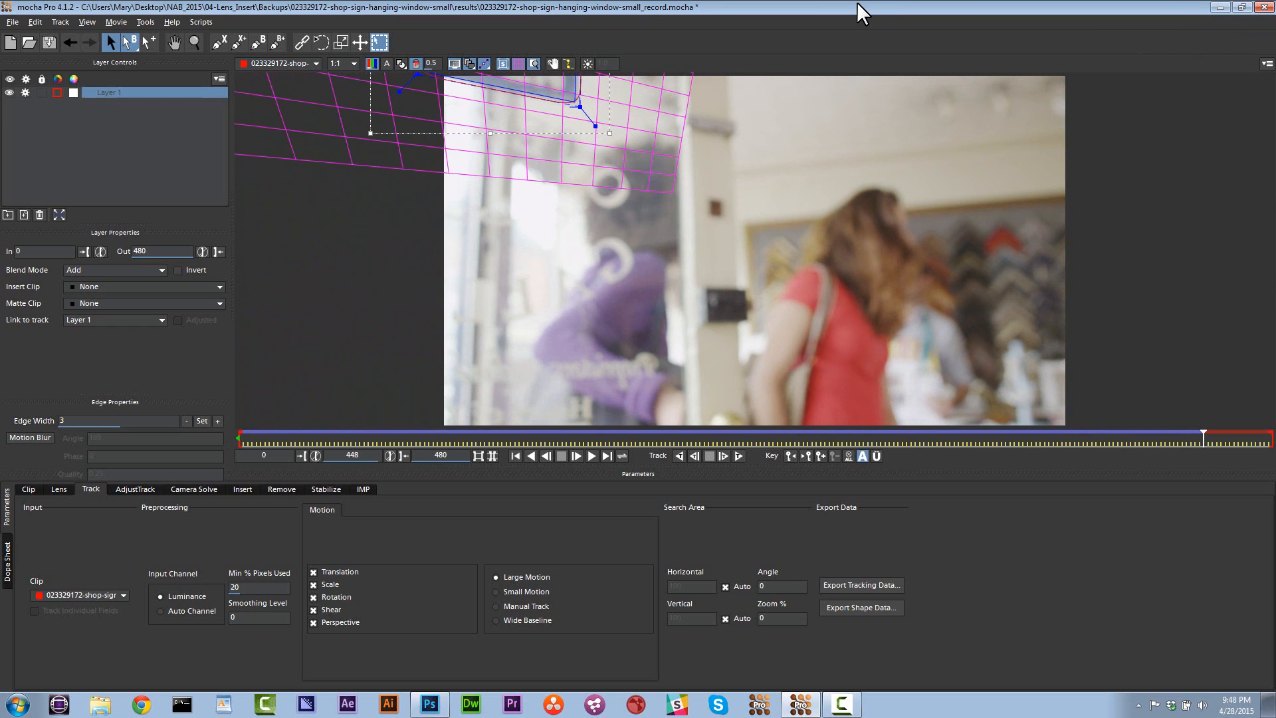
# Check the clip's final frames and enable Perspective in the track Motion options.
pyautogui.moveTo(1202, 434); pyautogui.dragTo(1196, 438)
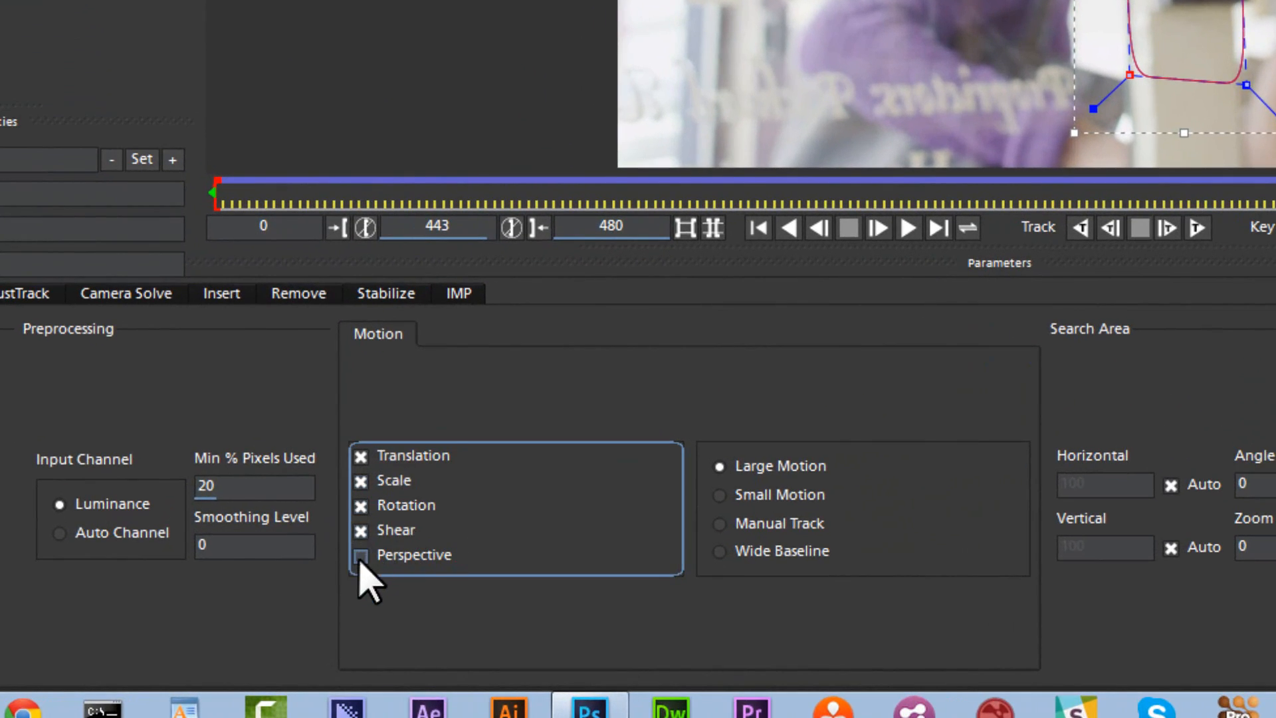
pyautogui.click(360, 554)
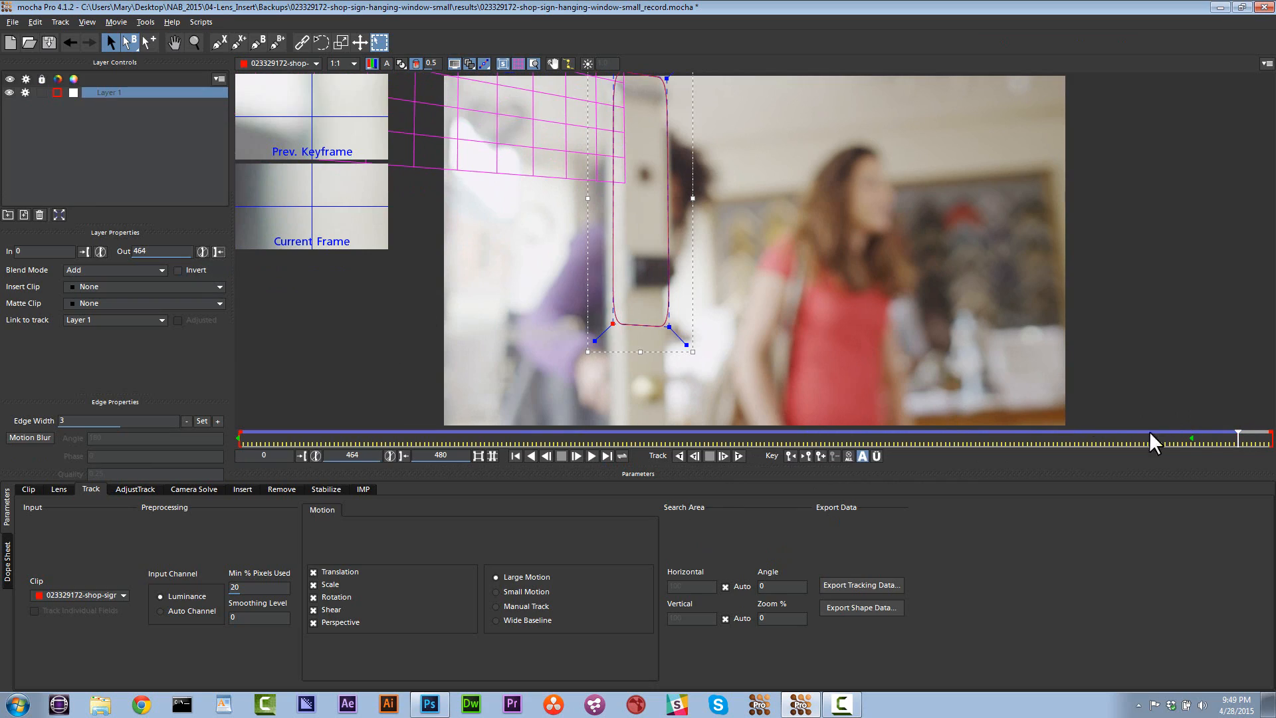
# On frame 0, zoom in and move the spline points onto the sign's corners.
pyautogui.click(515, 456)
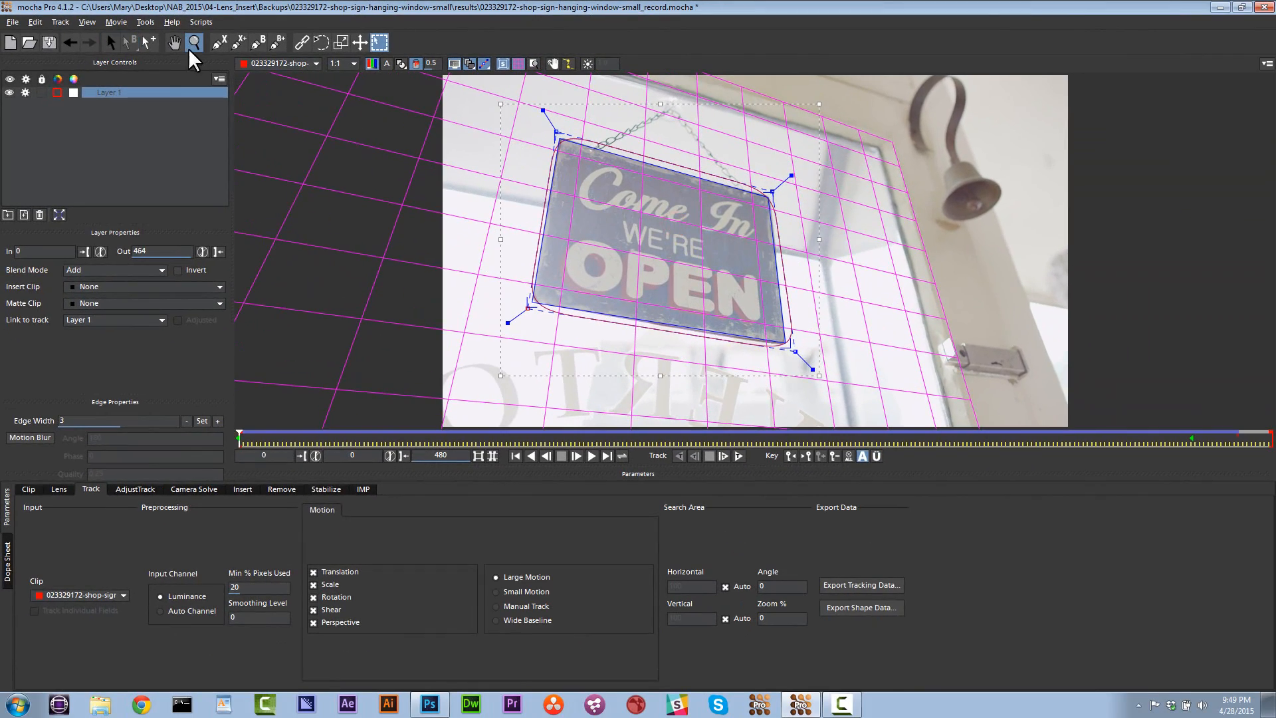
pyautogui.click(111, 42)
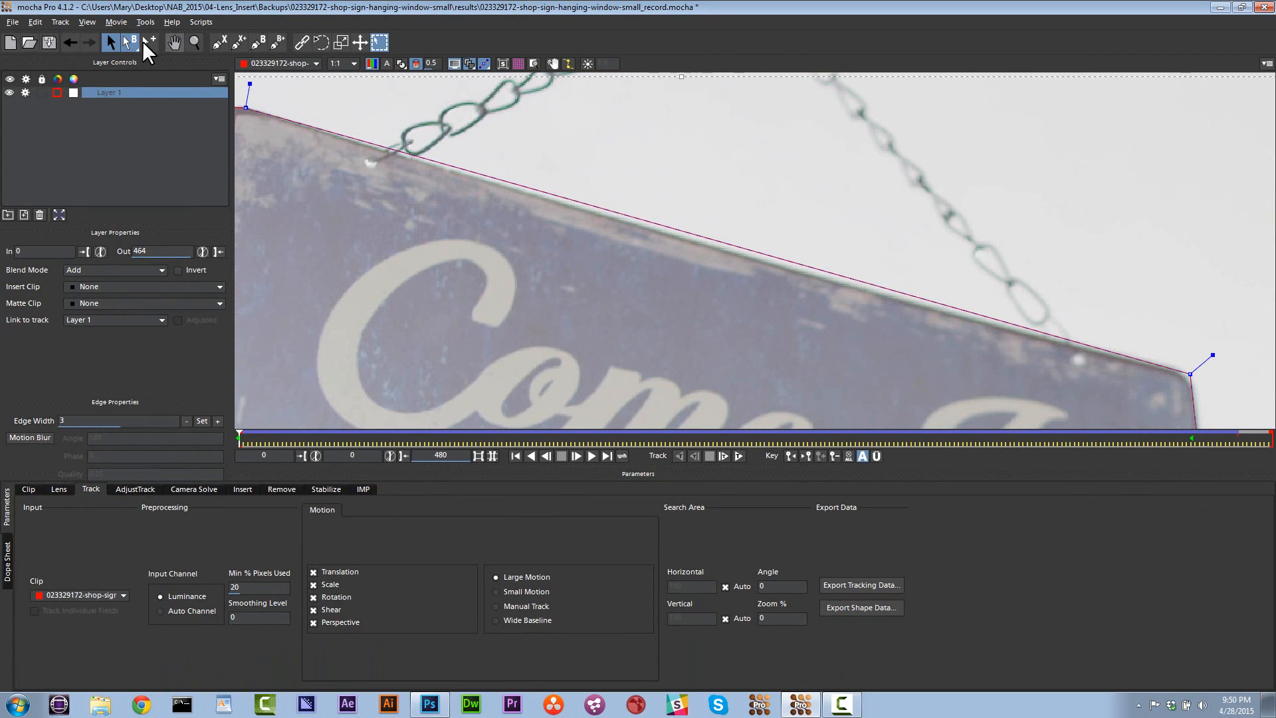
pyautogui.click(149, 41)
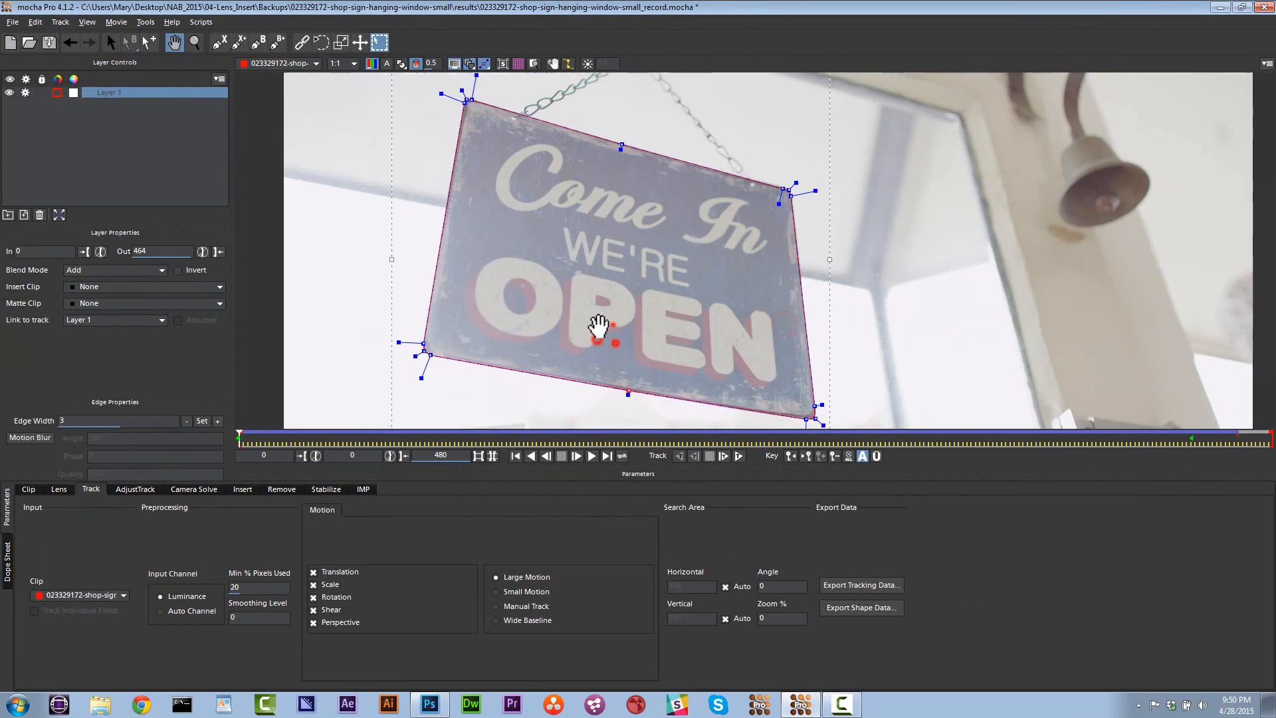
pyautogui.click(193, 43)
pyautogui.write('sign roto')
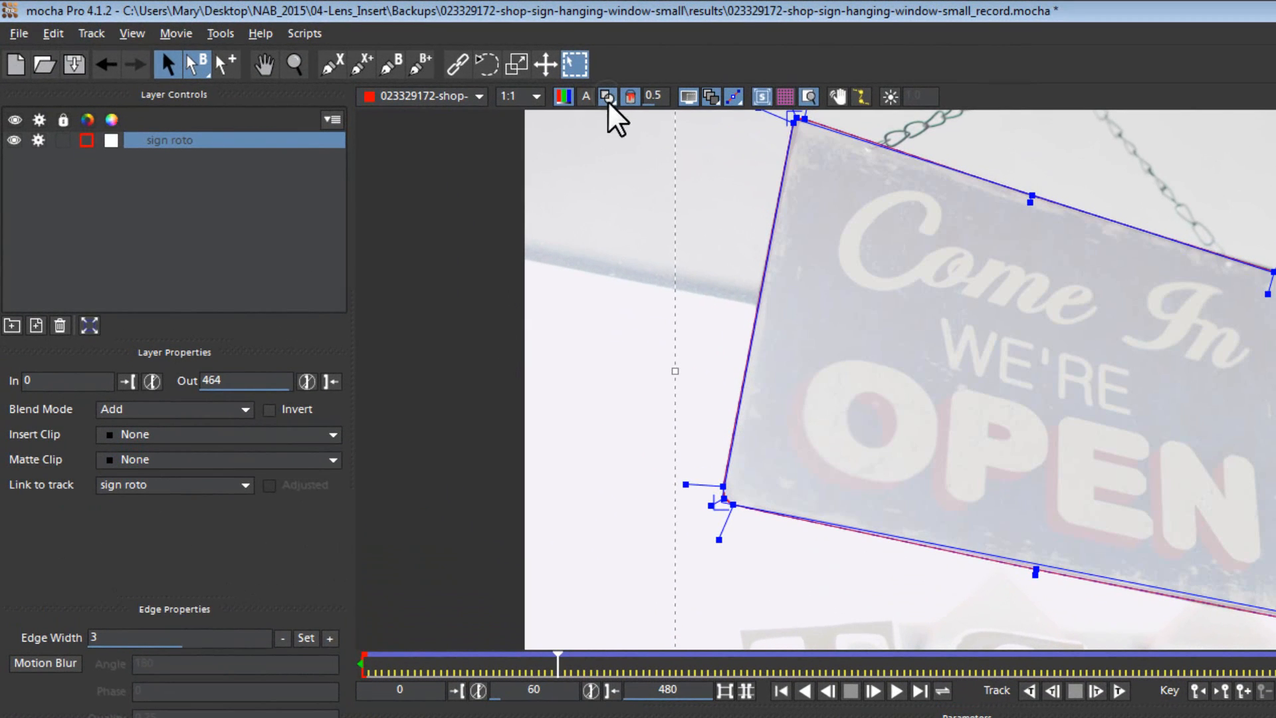
# Show the matte, give the layer a magenta colour, and set Edge Width to 10.
pyautogui.click(112, 140)
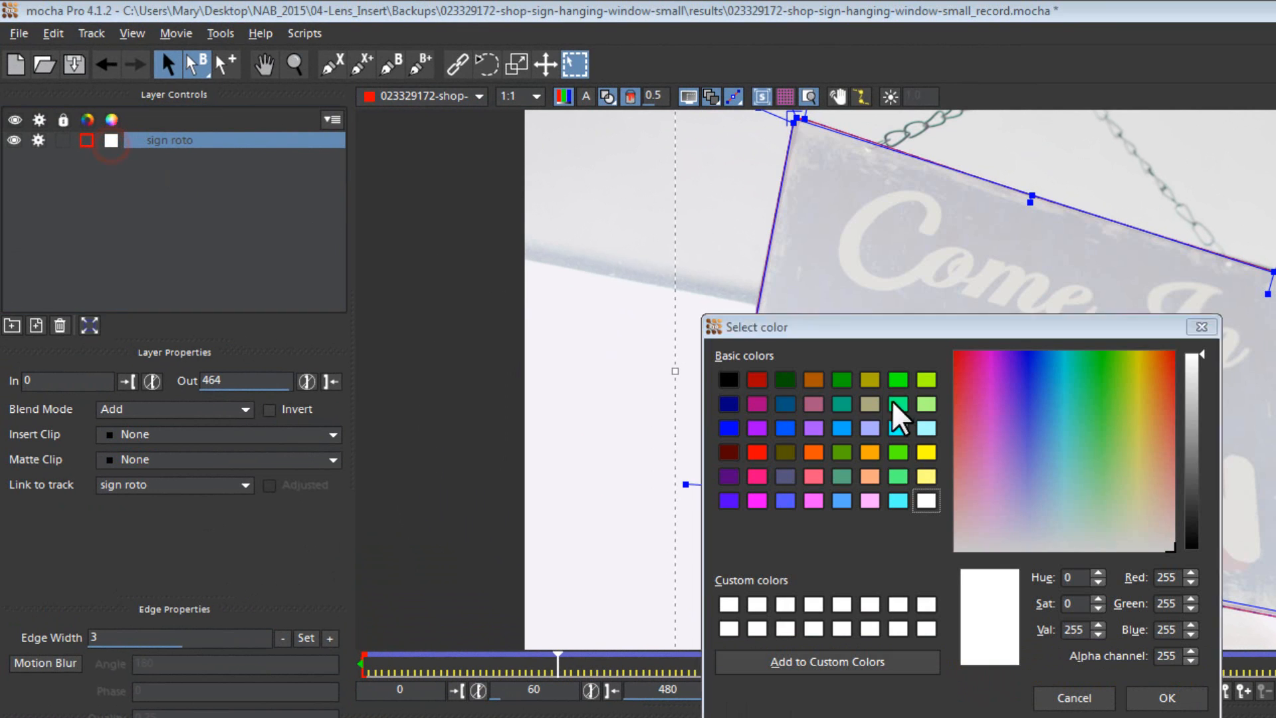
pyautogui.click(753, 404)
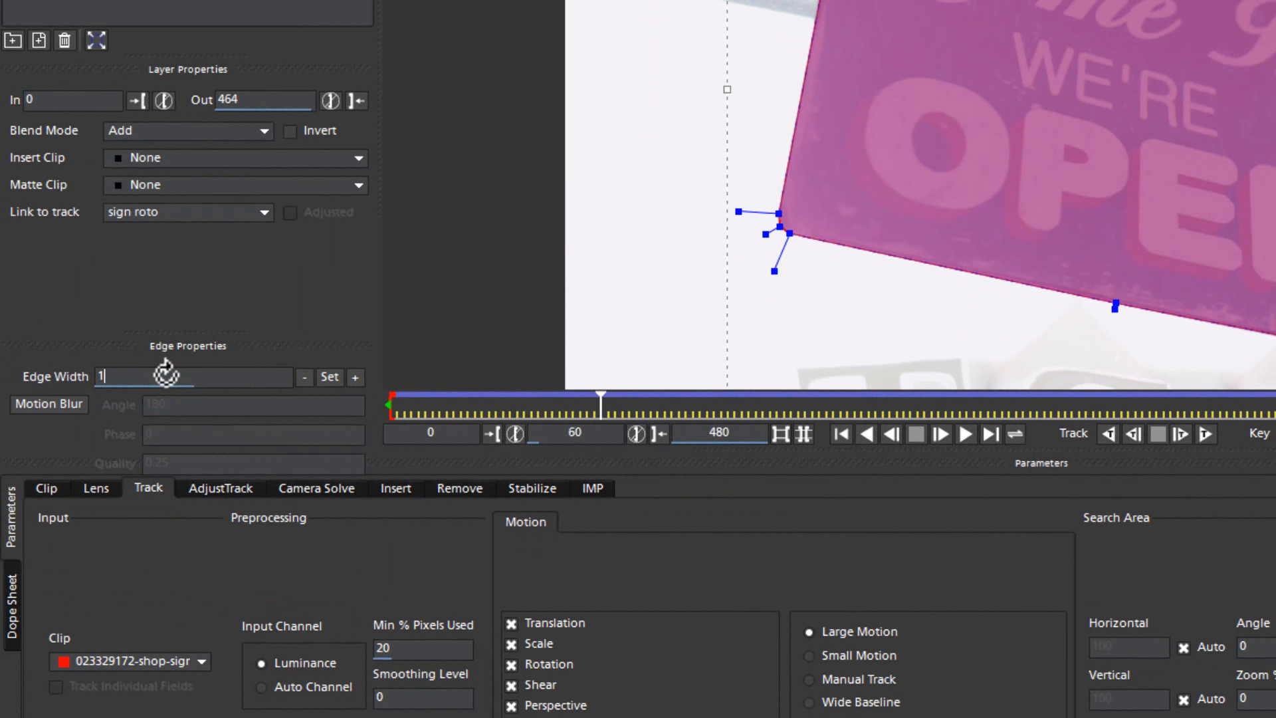
pyautogui.write('10')
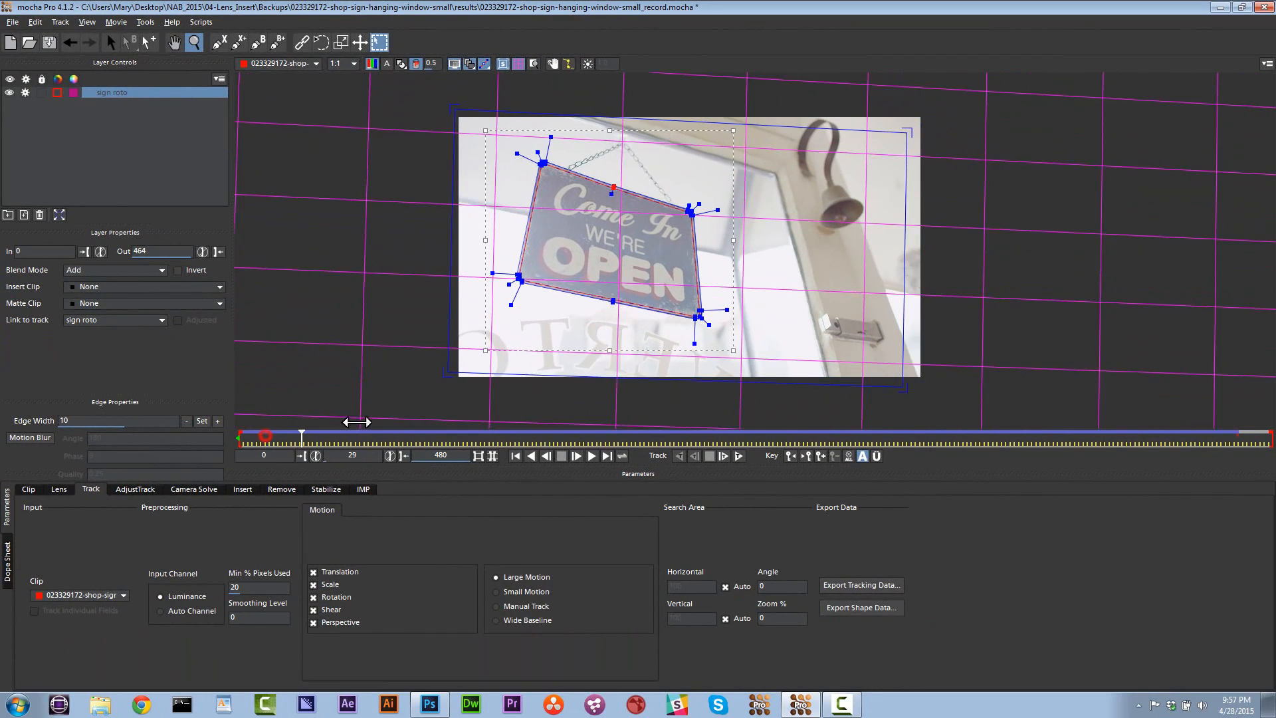
# Scrub the timeline to a later frame to verify the sign track.
pyautogui.moveTo(301, 433); pyautogui.dragTo(797, 434)
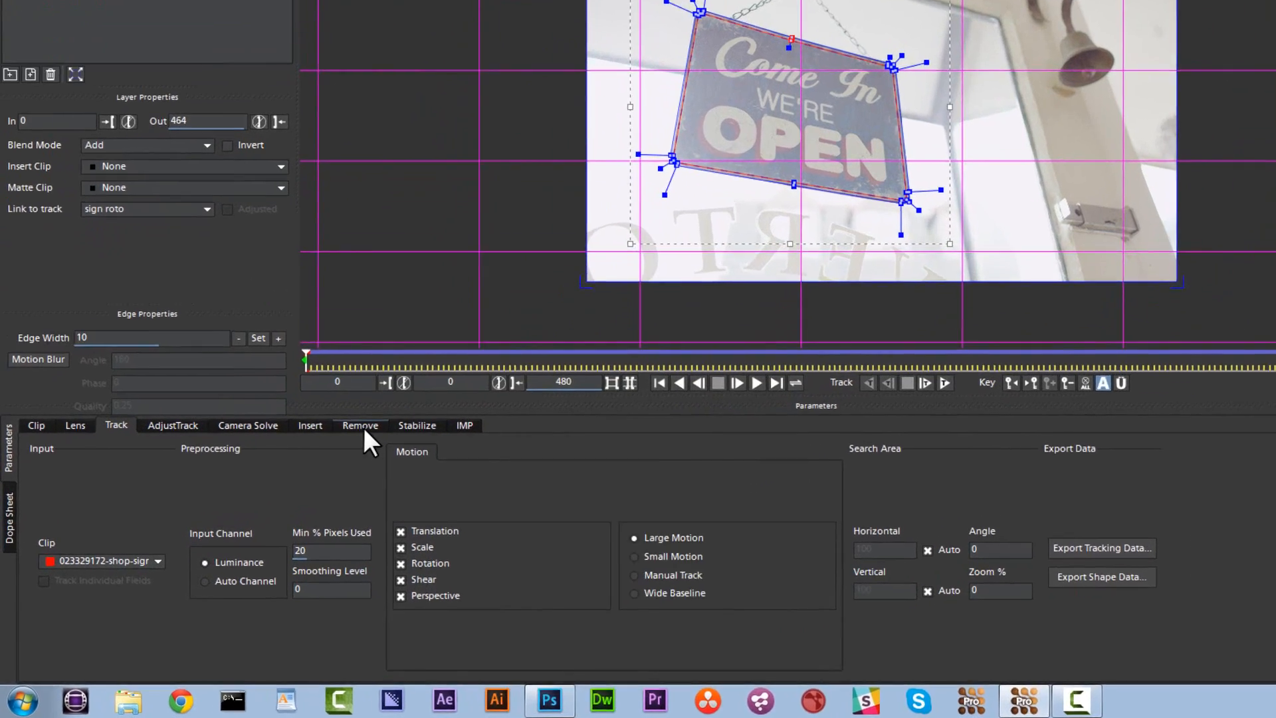
# Show the Remove tab's object-removal settings, then switch to Photoshop.
pyautogui.click(359, 425)
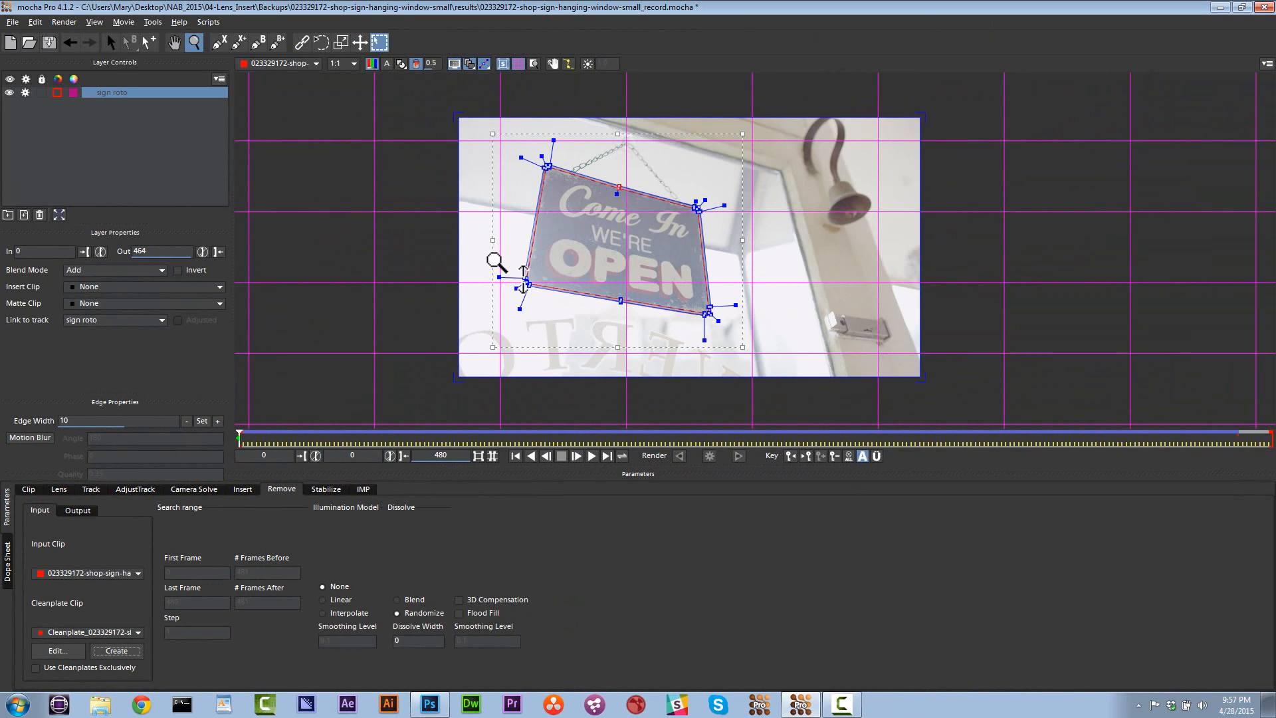
pyautogui.click(242, 489)
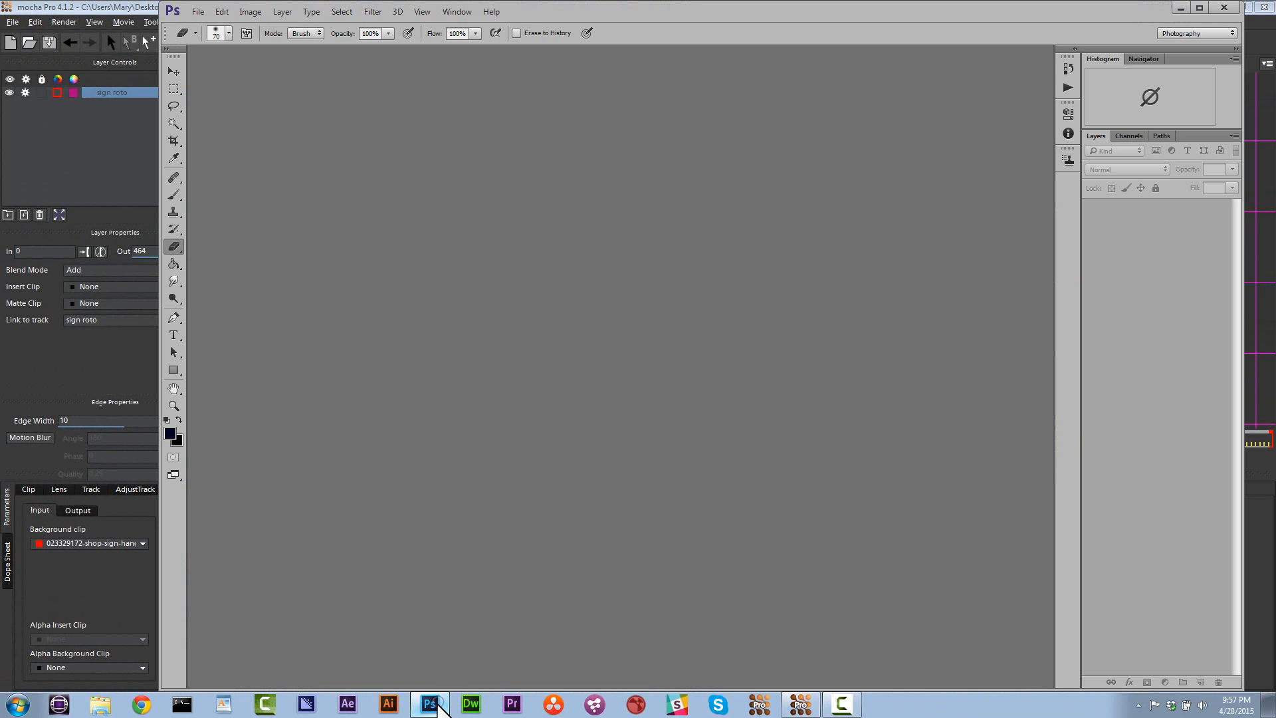
# Open the Cleanplate PNG from the results folder in Photoshop.
pyautogui.click(430, 704)
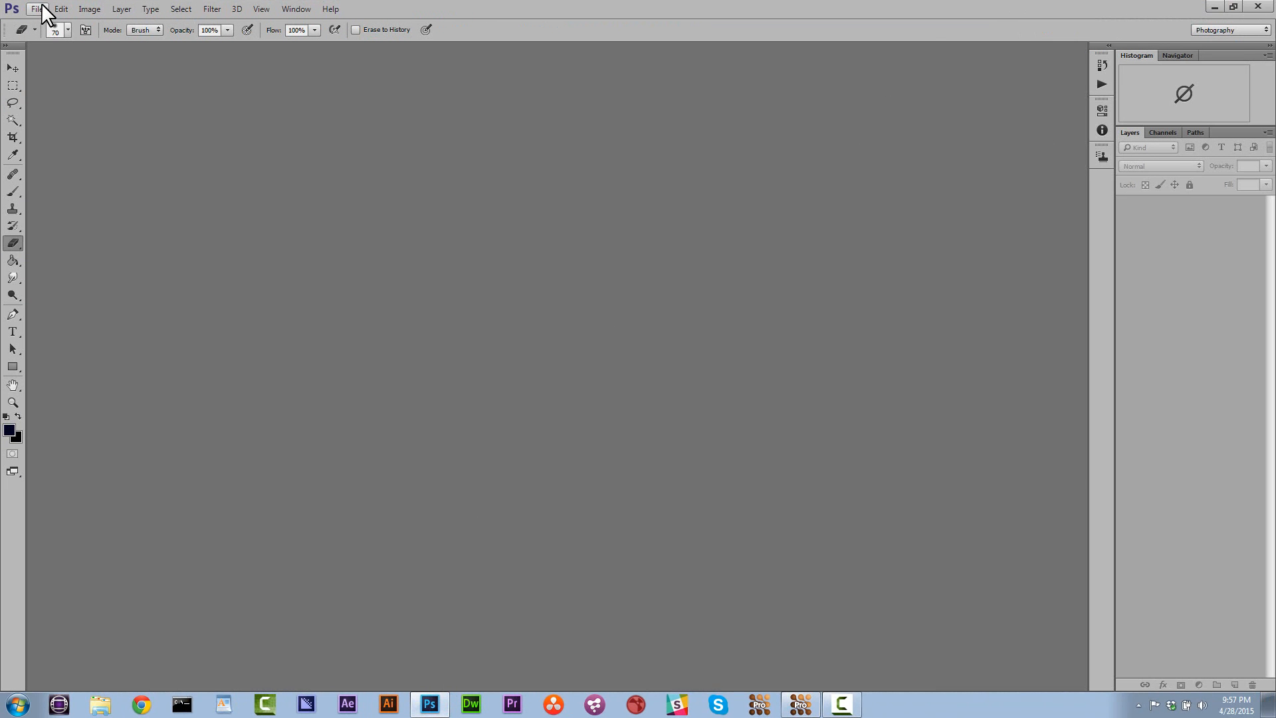
pyautogui.click(36, 9)
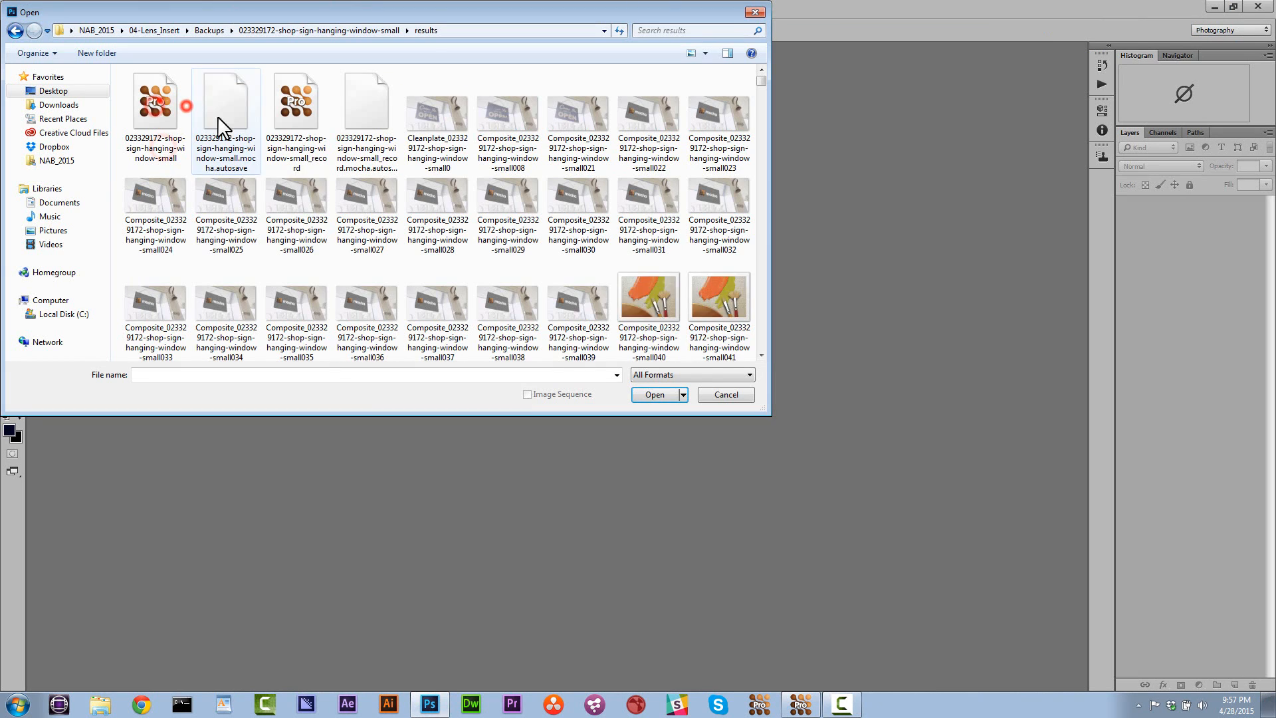
pyautogui.click(653, 394)
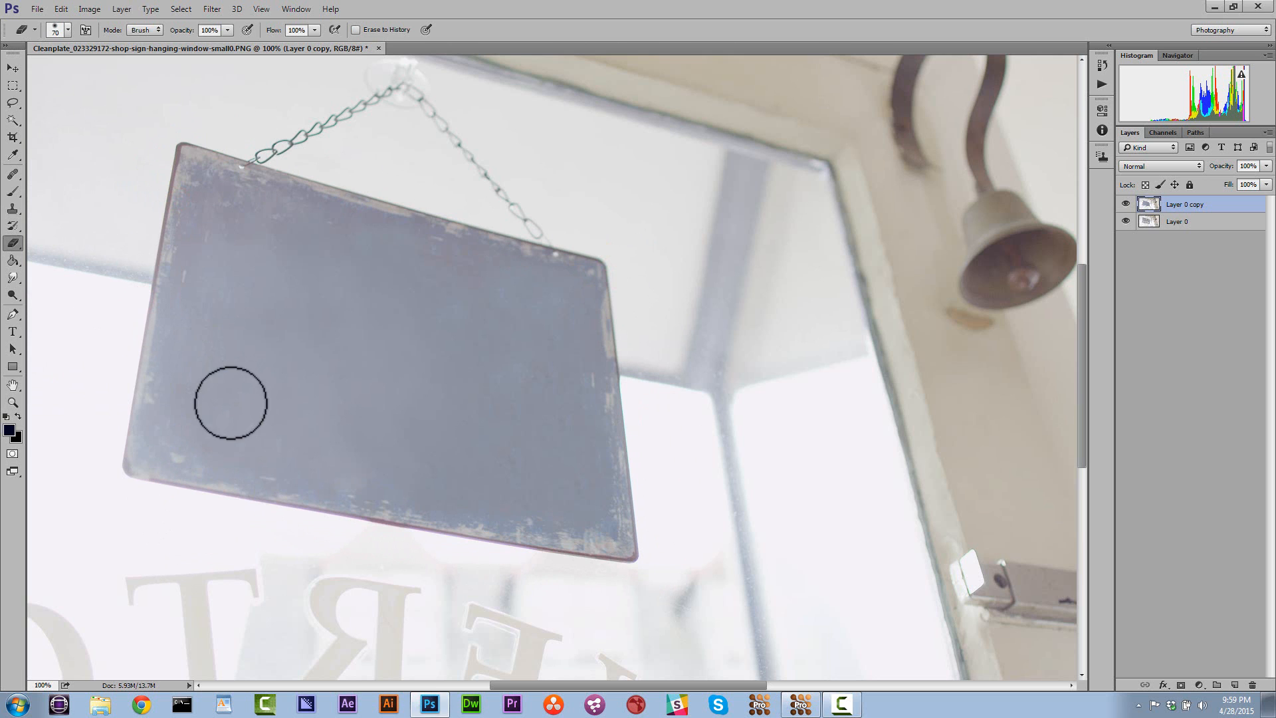
pyautogui.moveTo(259, 233)
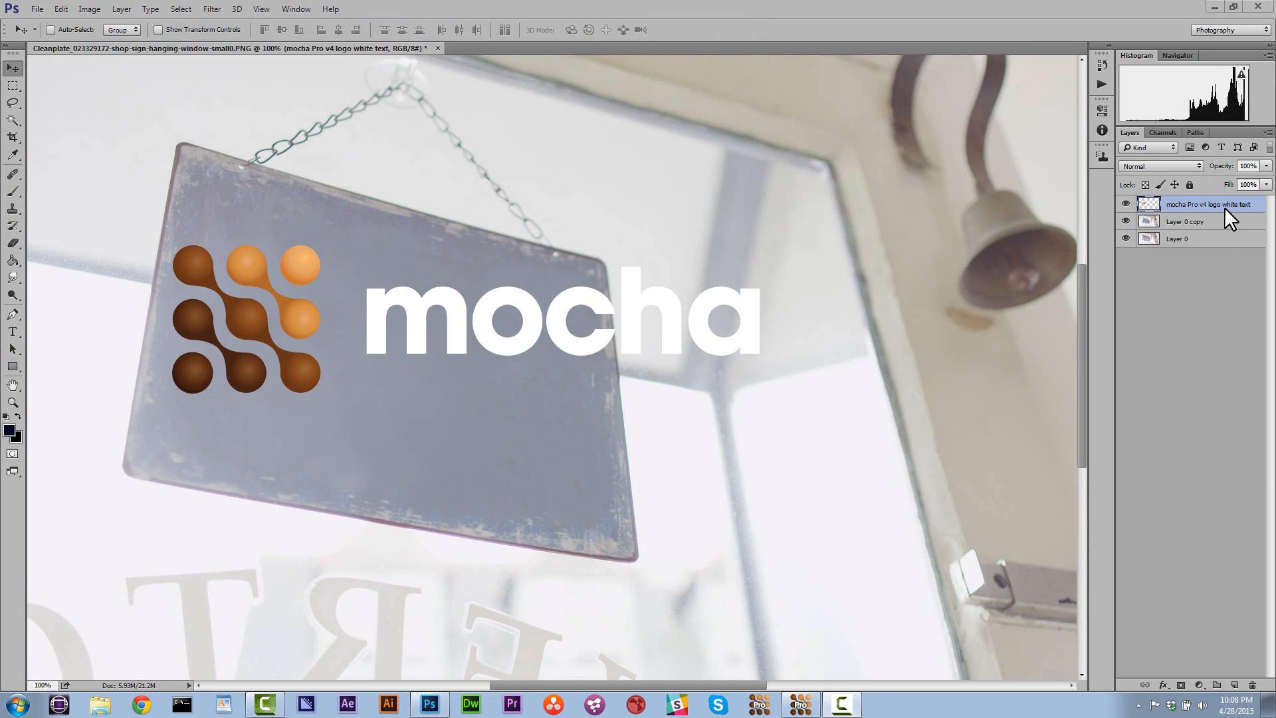
# Select the mocha logo layer and reshape it in perspective to fit the sign.
pyautogui.click(61, 8)
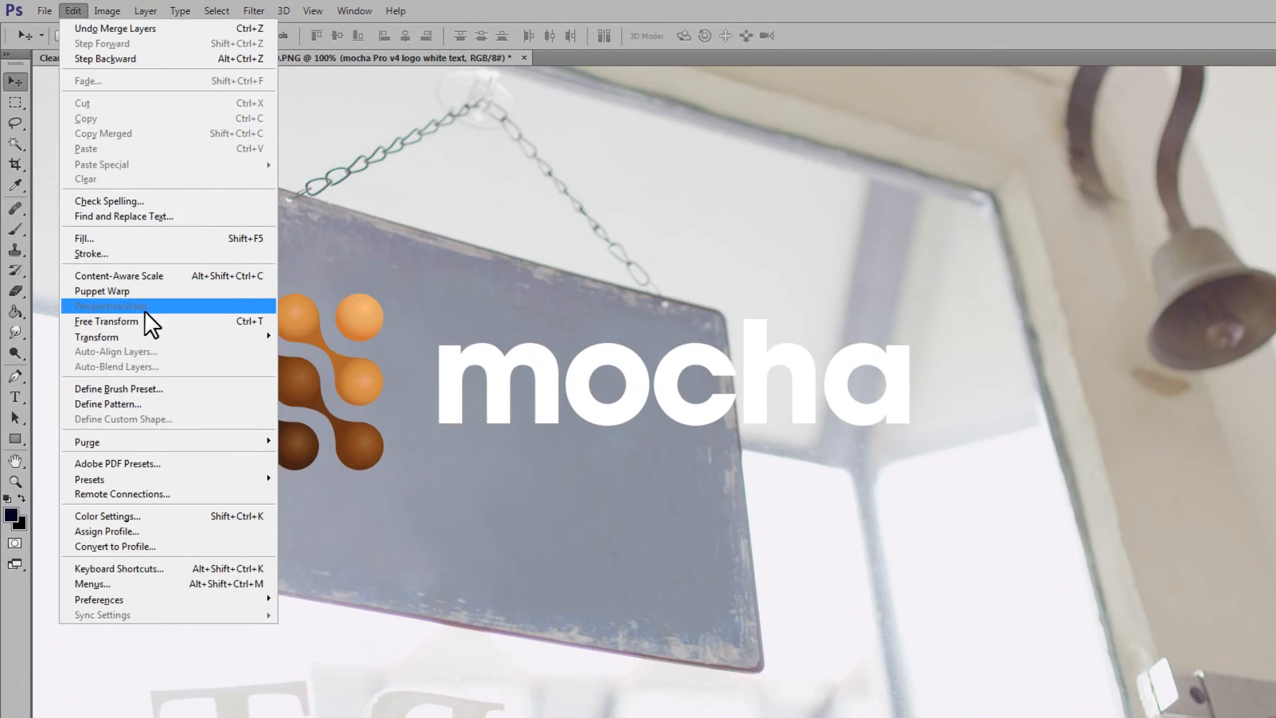
pyautogui.click(110, 305)
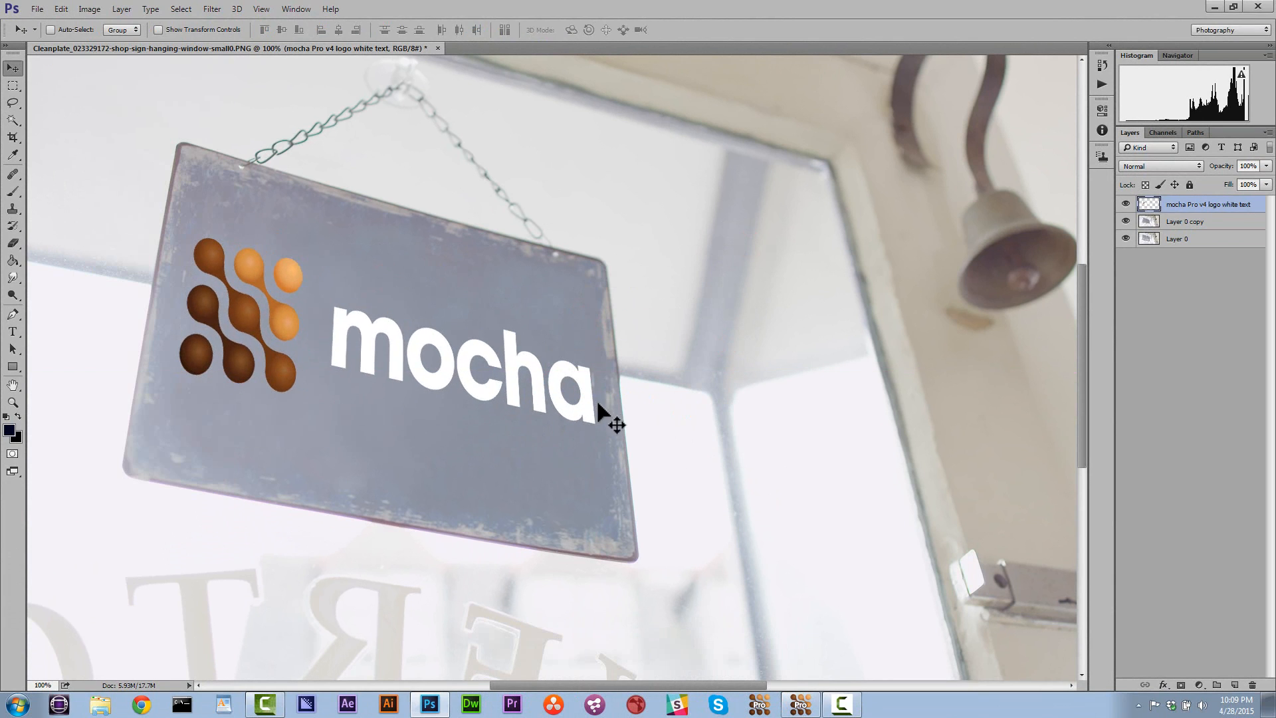
pyautogui.moveTo(396, 285)
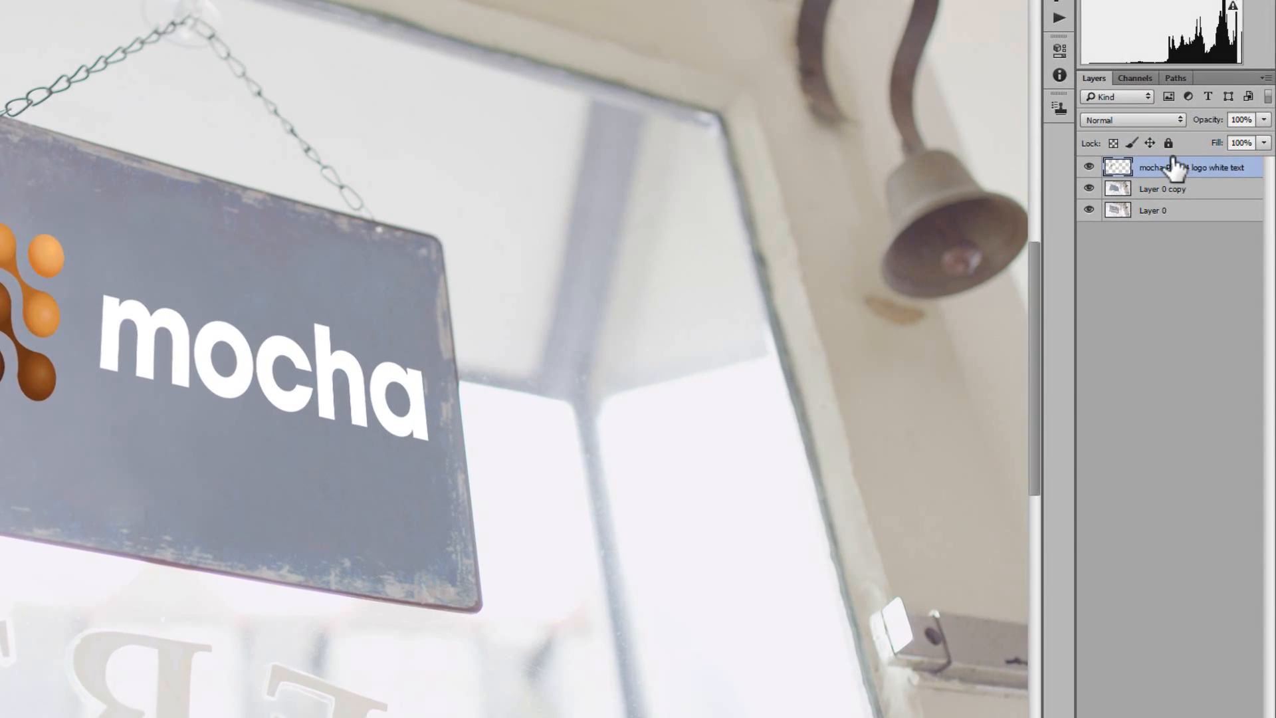
# Give the logo layer a 2 px Bevel & Emboss and a Drop Shadow.
pyautogui.doubleClick(1193, 167)
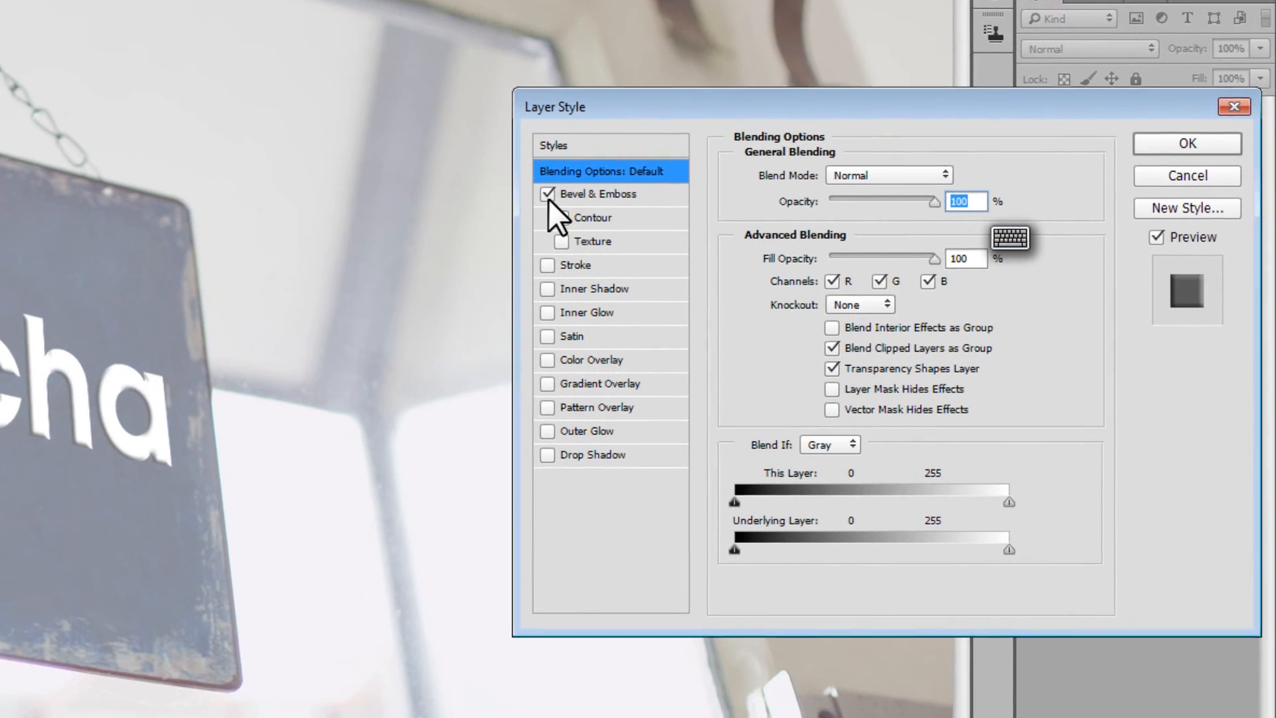
pyautogui.click(599, 193)
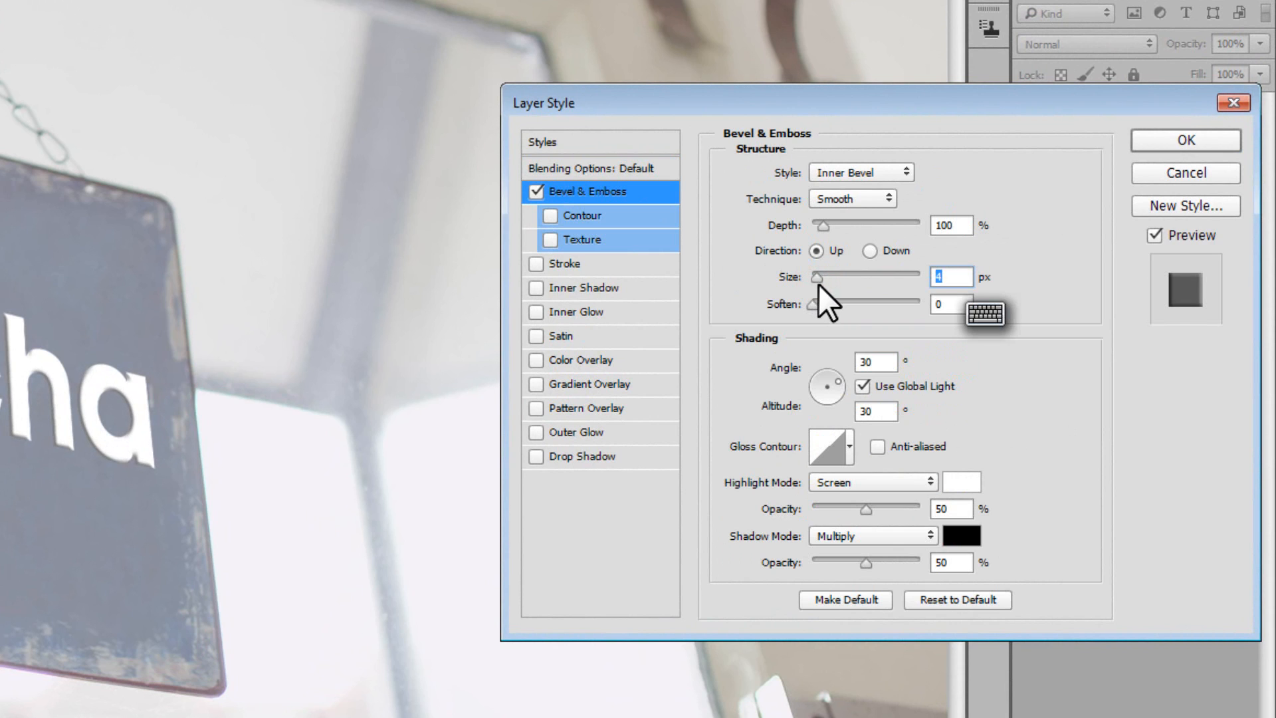
pyautogui.moveTo(818, 276); pyautogui.dragTo(891, 277)
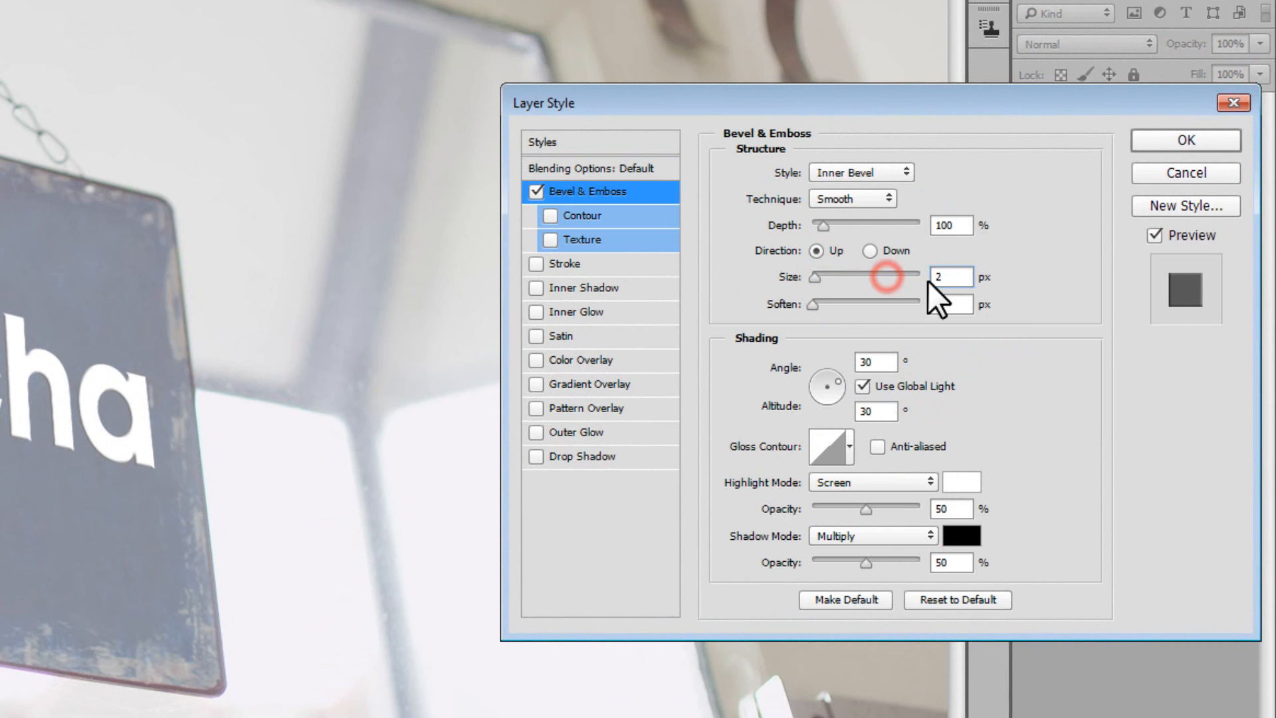
pyautogui.click(535, 456)
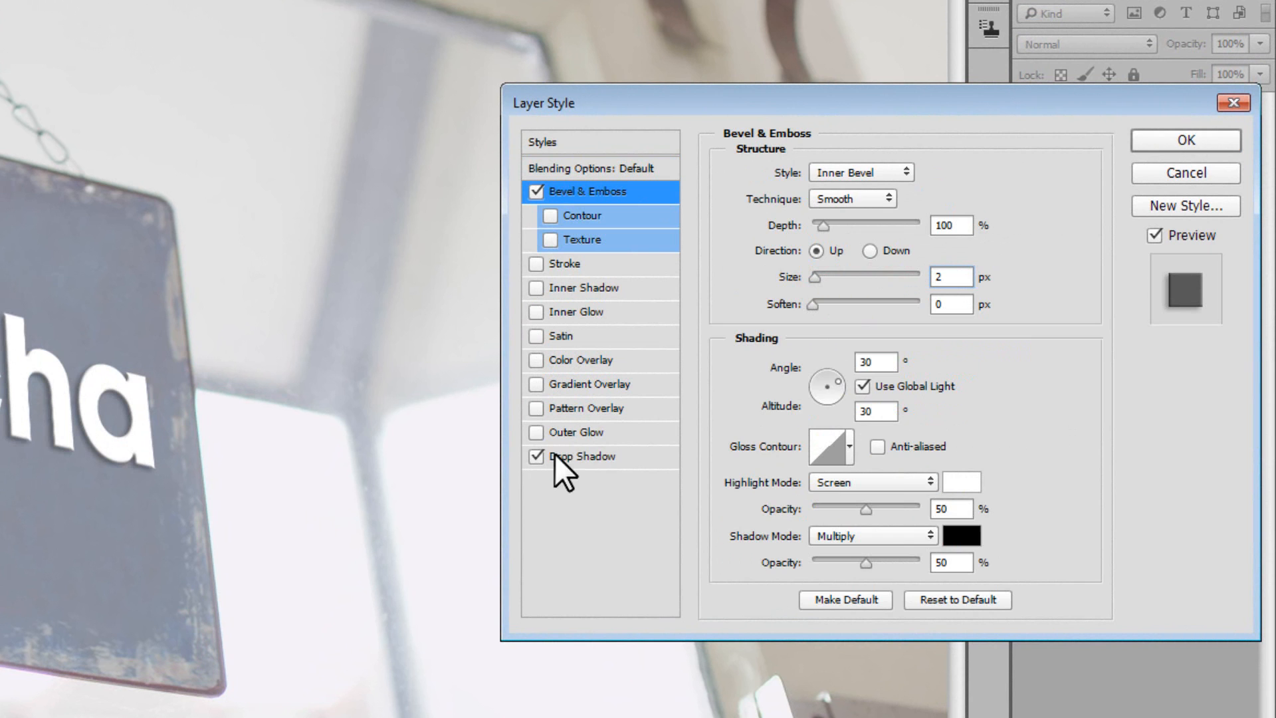
pyautogui.click(582, 455)
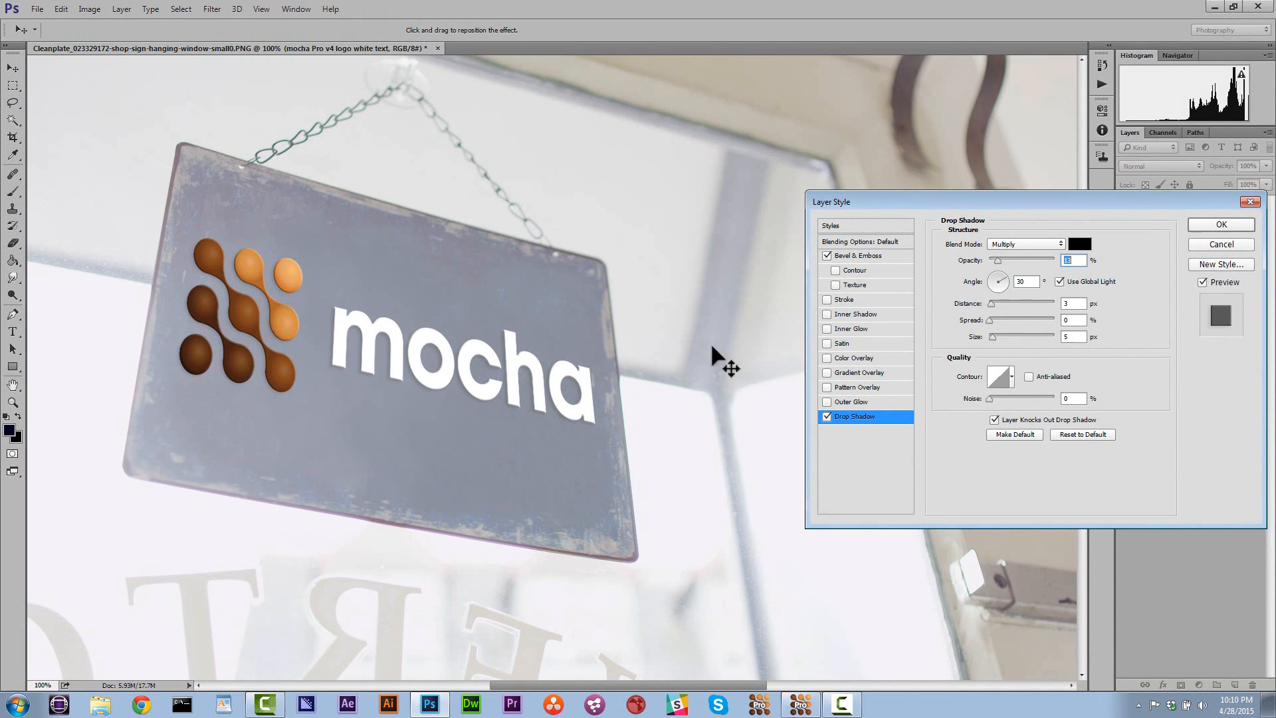
# Apply the logo's layer styles, flatten the image, and return to mocha Pro.
pyautogui.click(1220, 225)
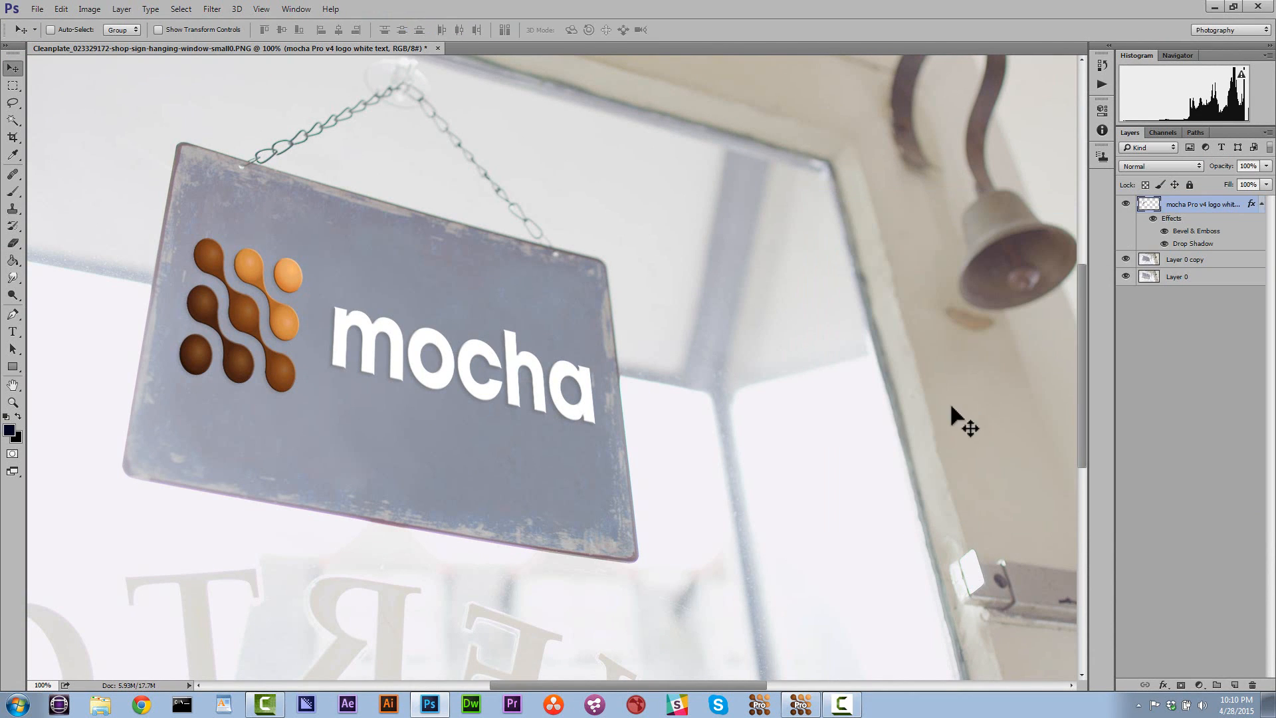
pyautogui.moveTo(73, 373)
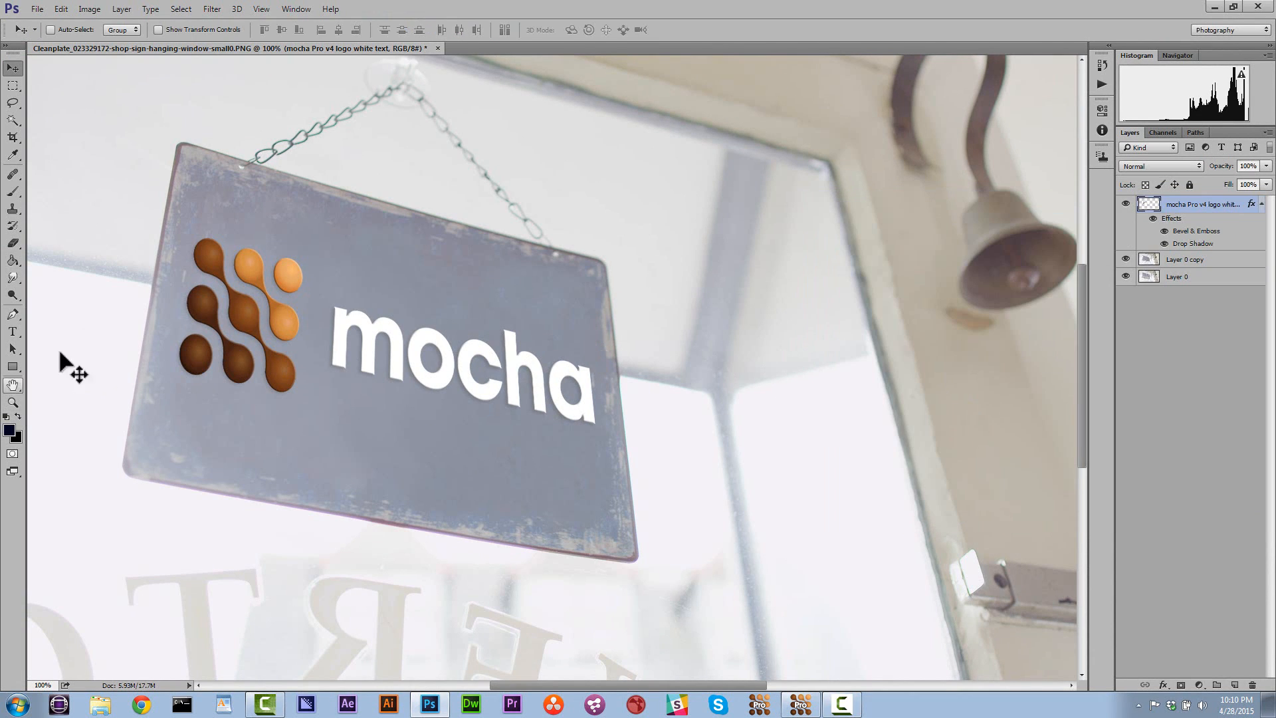
pyautogui.click(120, 8)
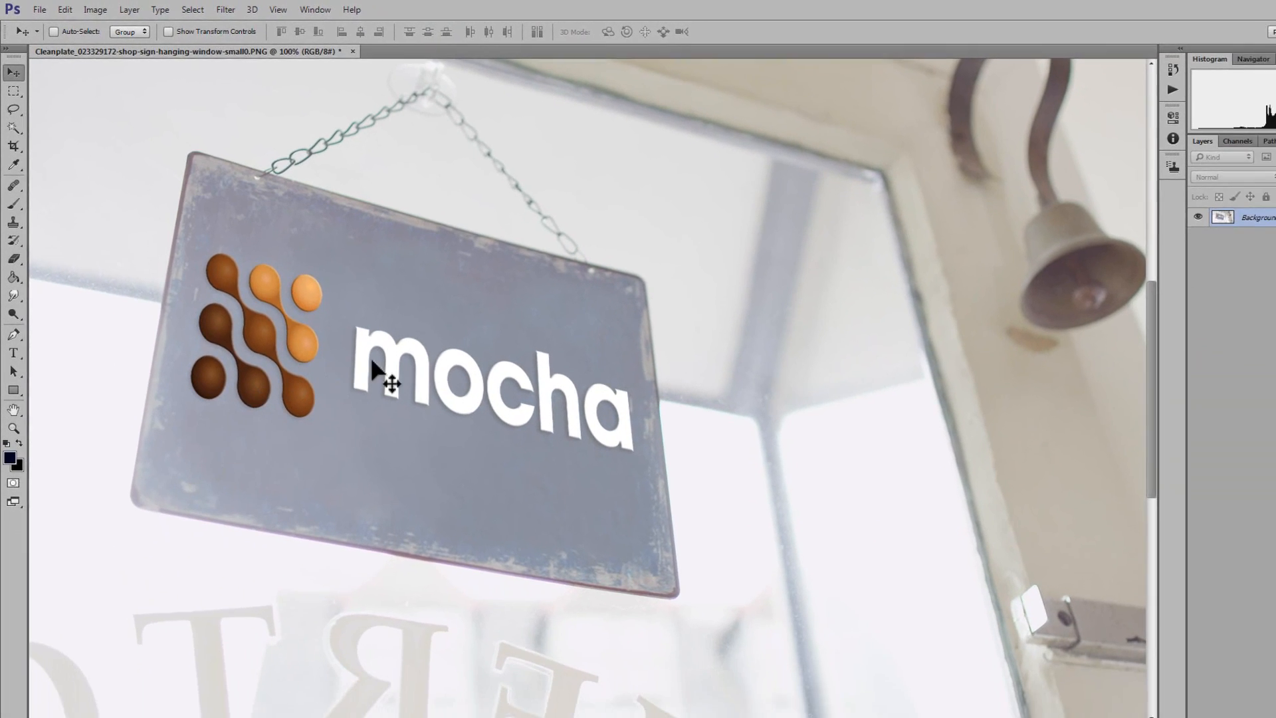
pyautogui.click(37, 8)
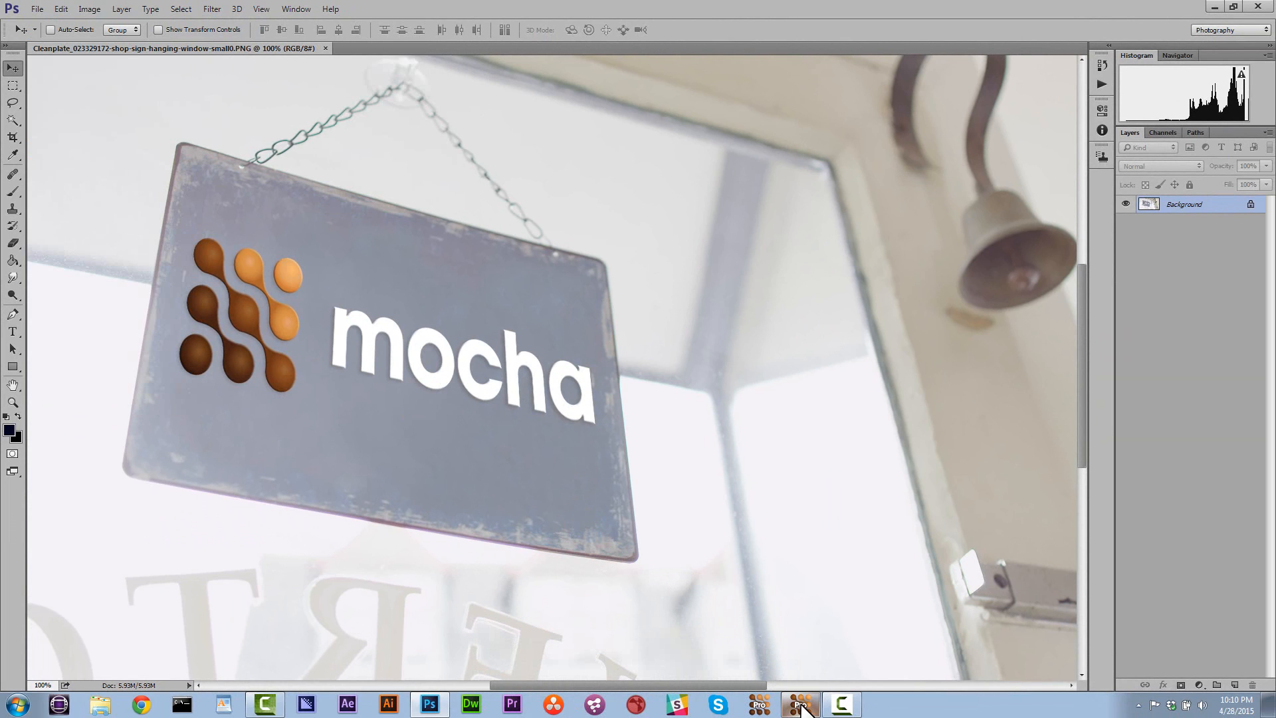
pyautogui.click(797, 704)
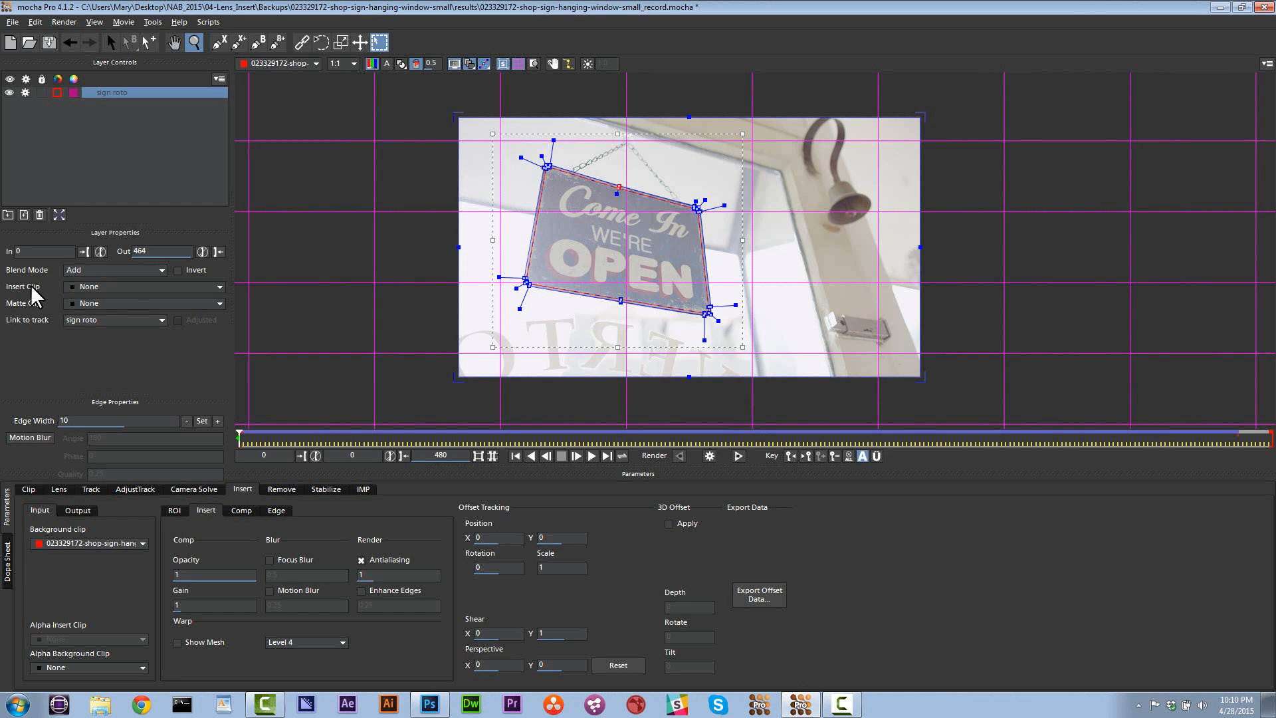
# Import the Cleanplate logo file as the sign layer's insert clip and review its compositing options.
pyautogui.click(144, 286)
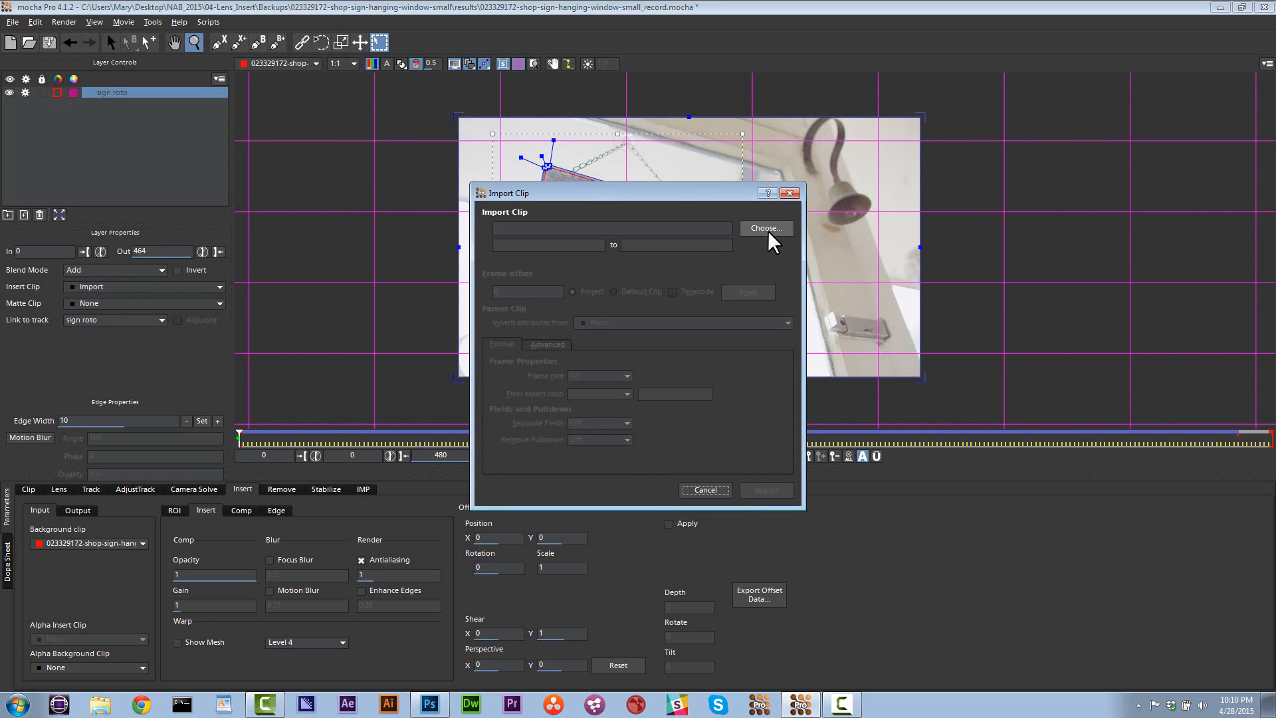
pyautogui.click(763, 229)
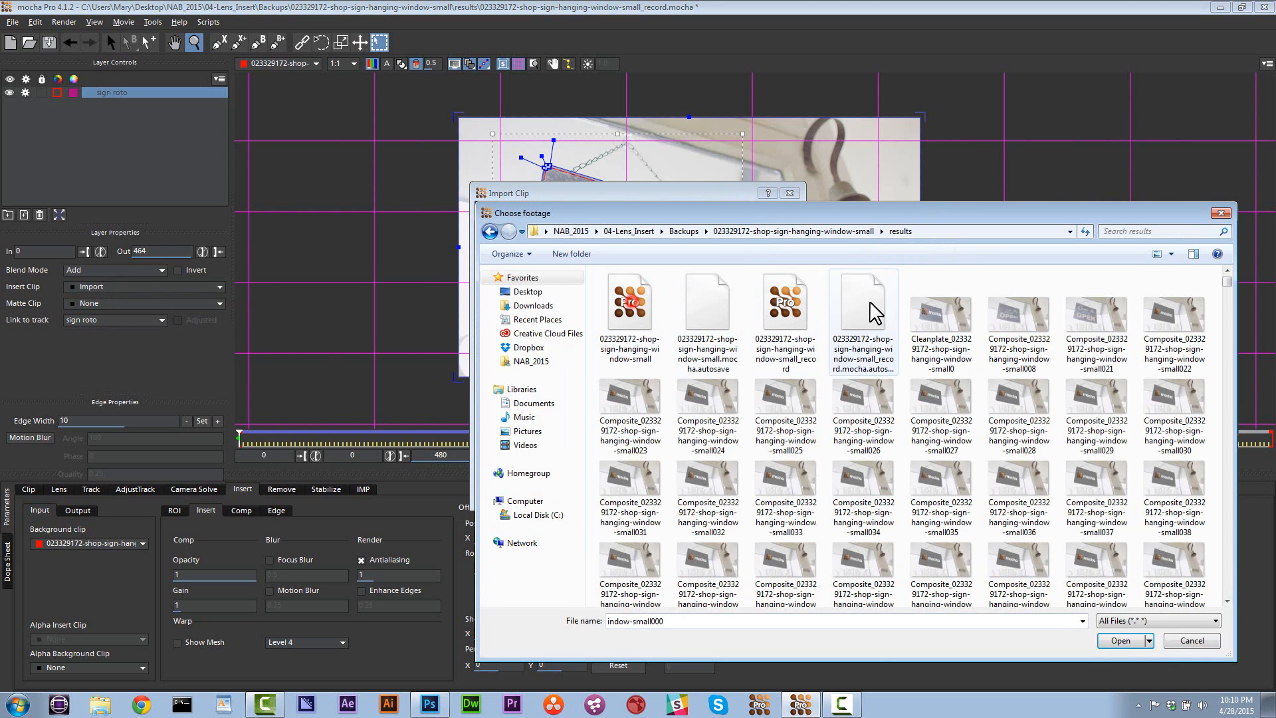
pyautogui.click(1121, 641)
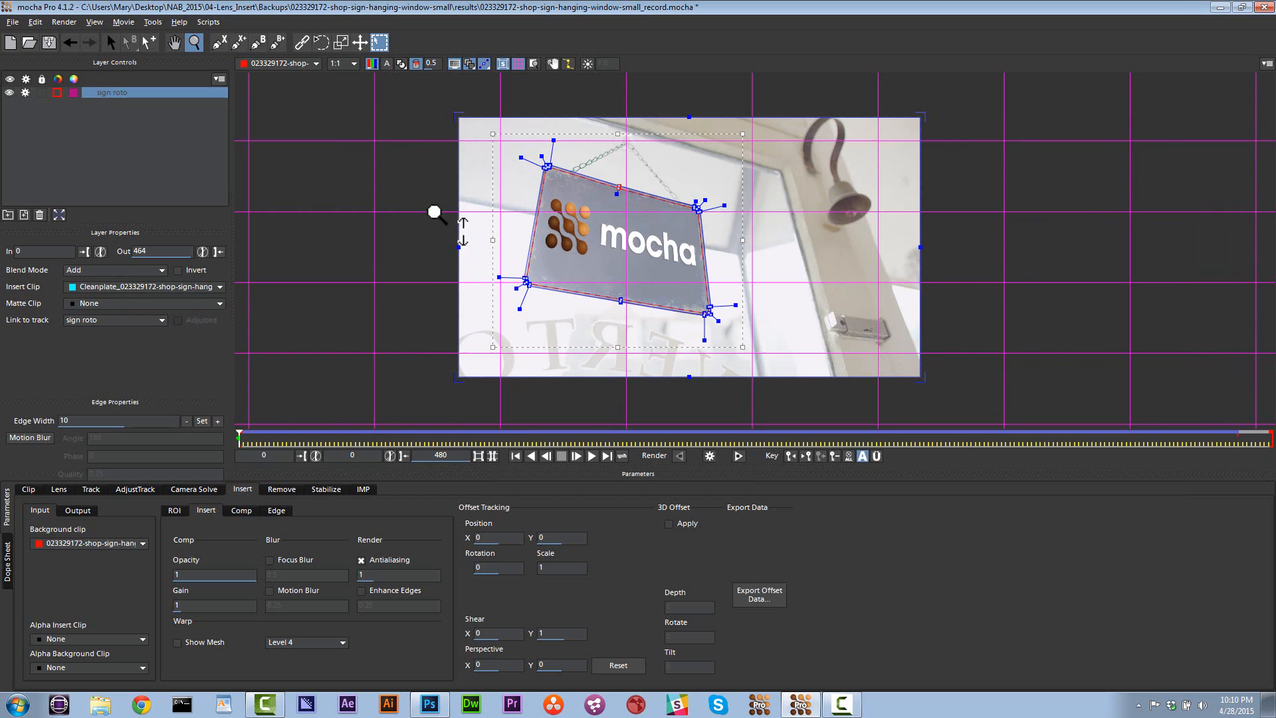
pyautogui.click(241, 509)
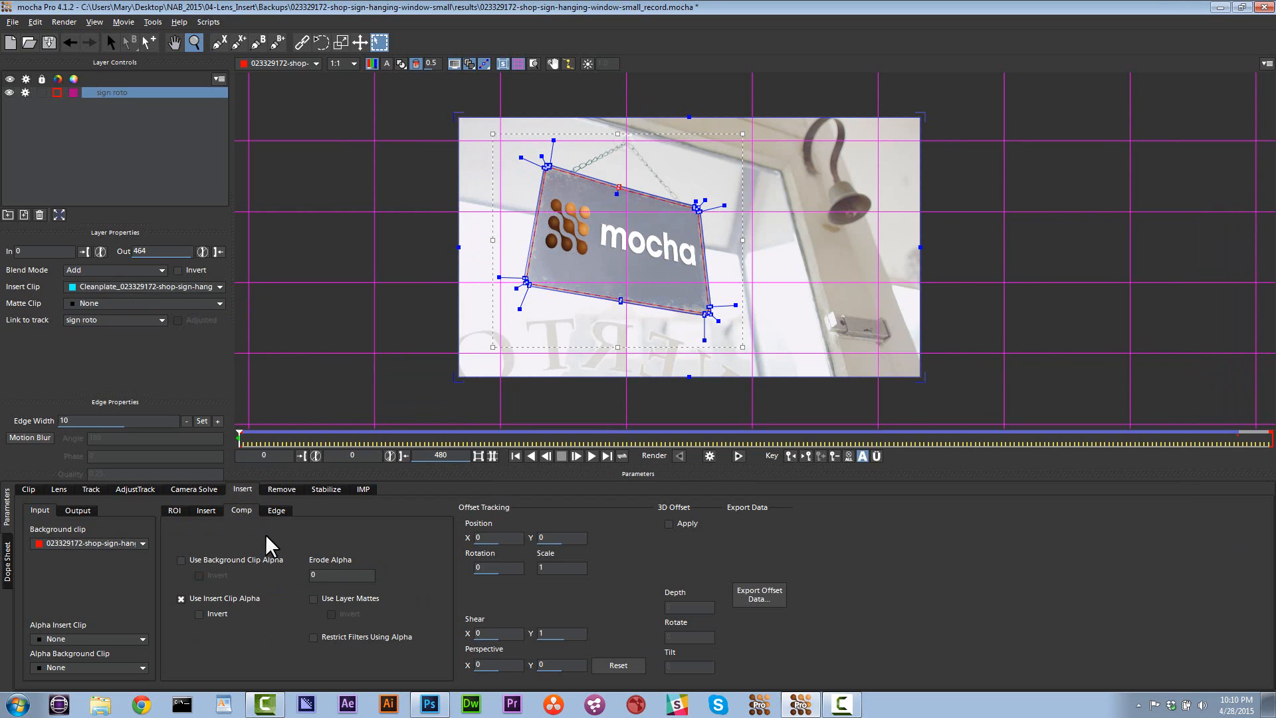
pyautogui.click(315, 598)
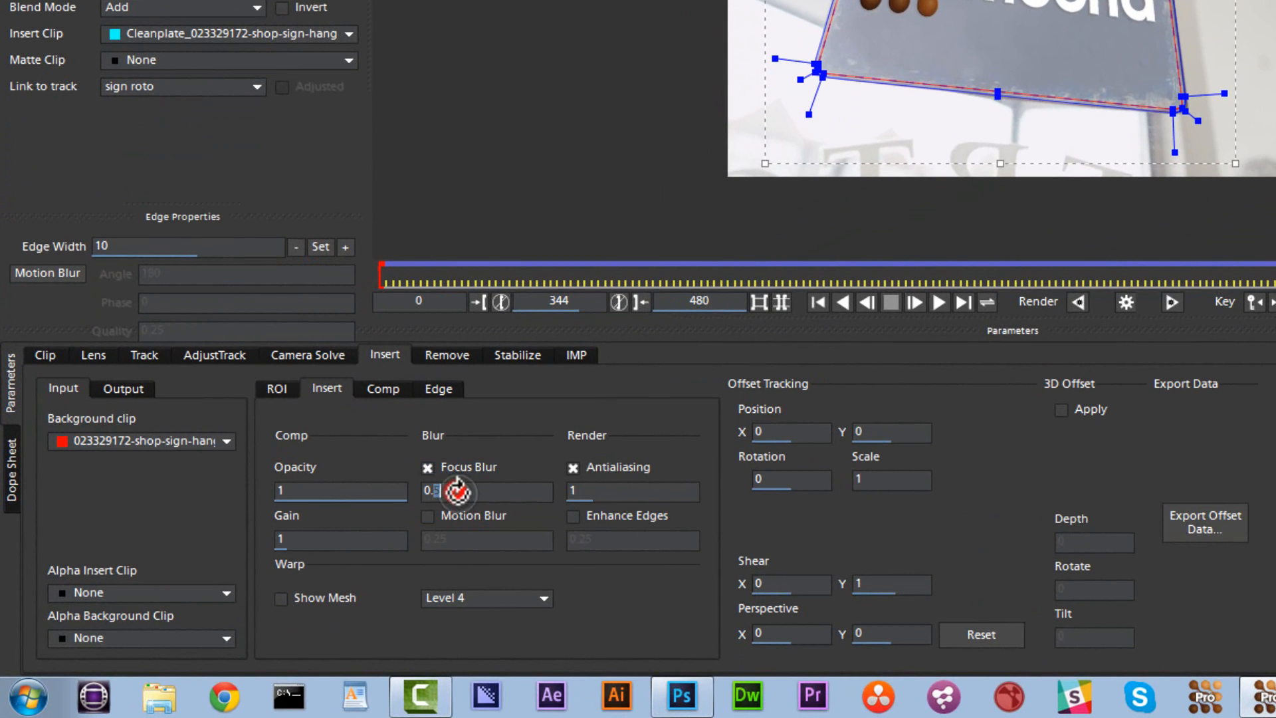
# Enable Focus Blur on the logo insert and drag its value up to 2.
pyautogui.click(427, 467)
pyautogui.write('2')
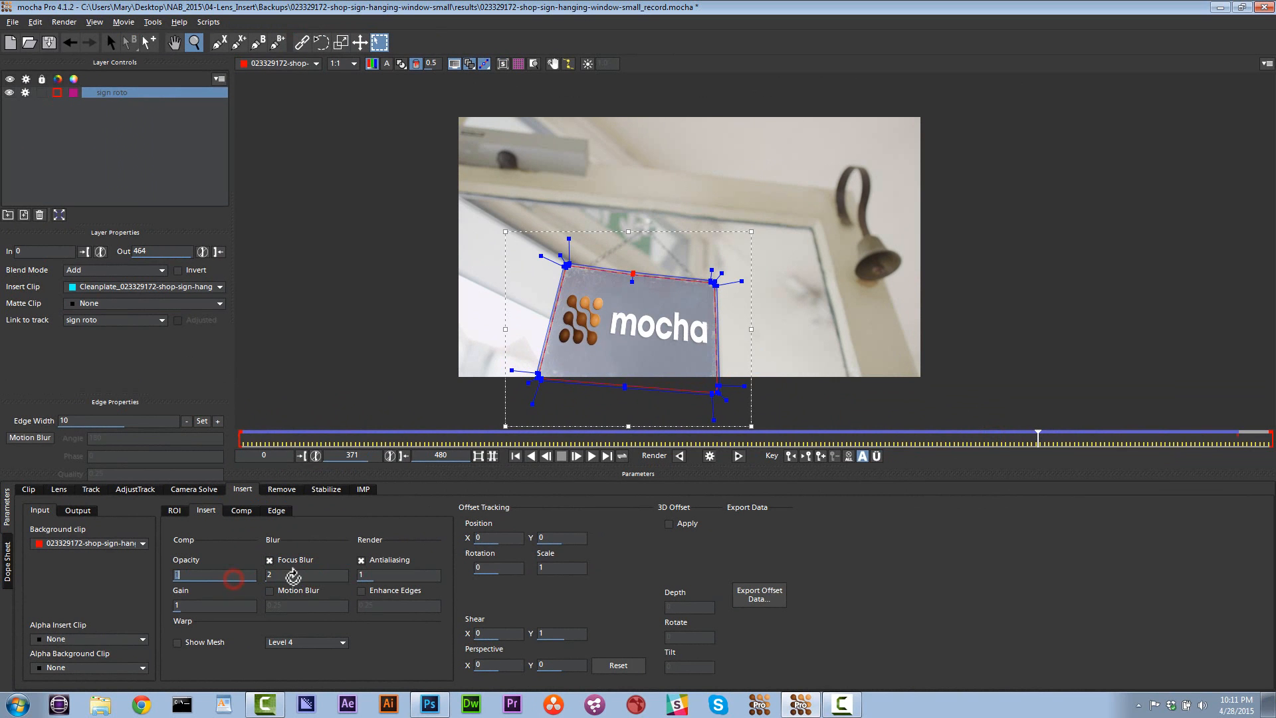
pyautogui.moveTo(1037, 435); pyautogui.dragTo(1175, 431)
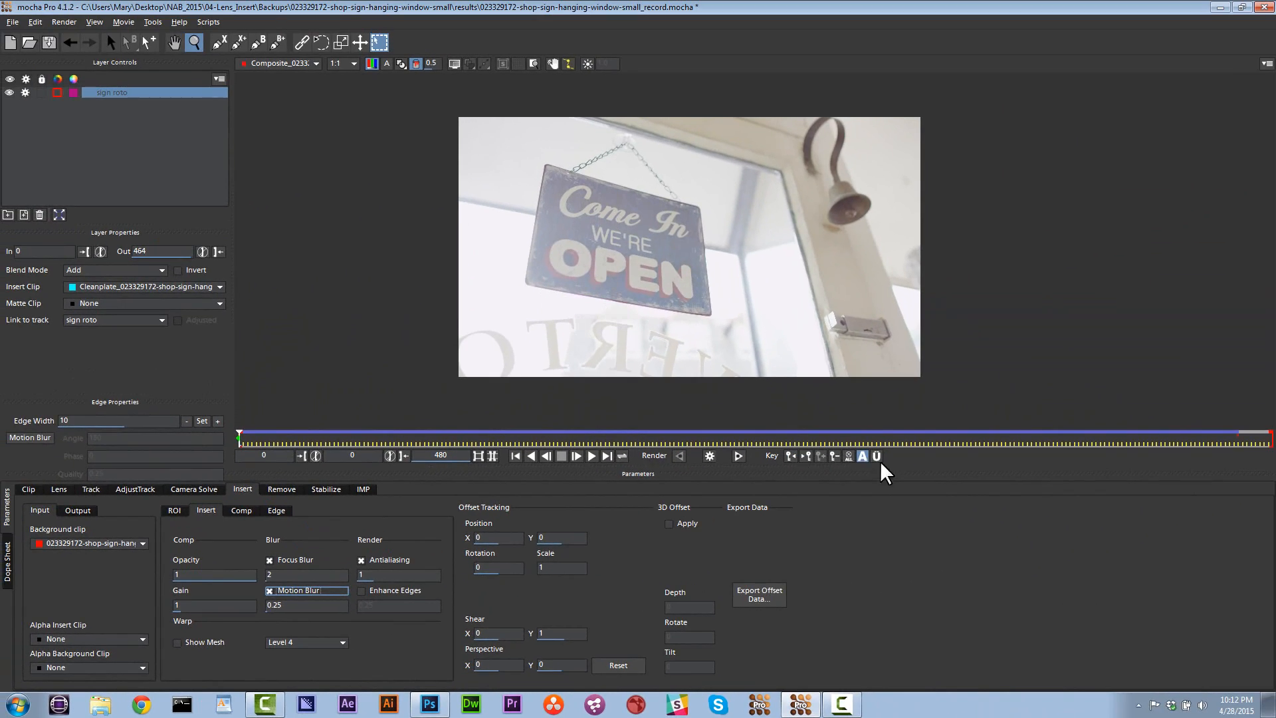
# Render the sign insert composite forward with 0.25 motion blur.
pyautogui.click(679, 454)
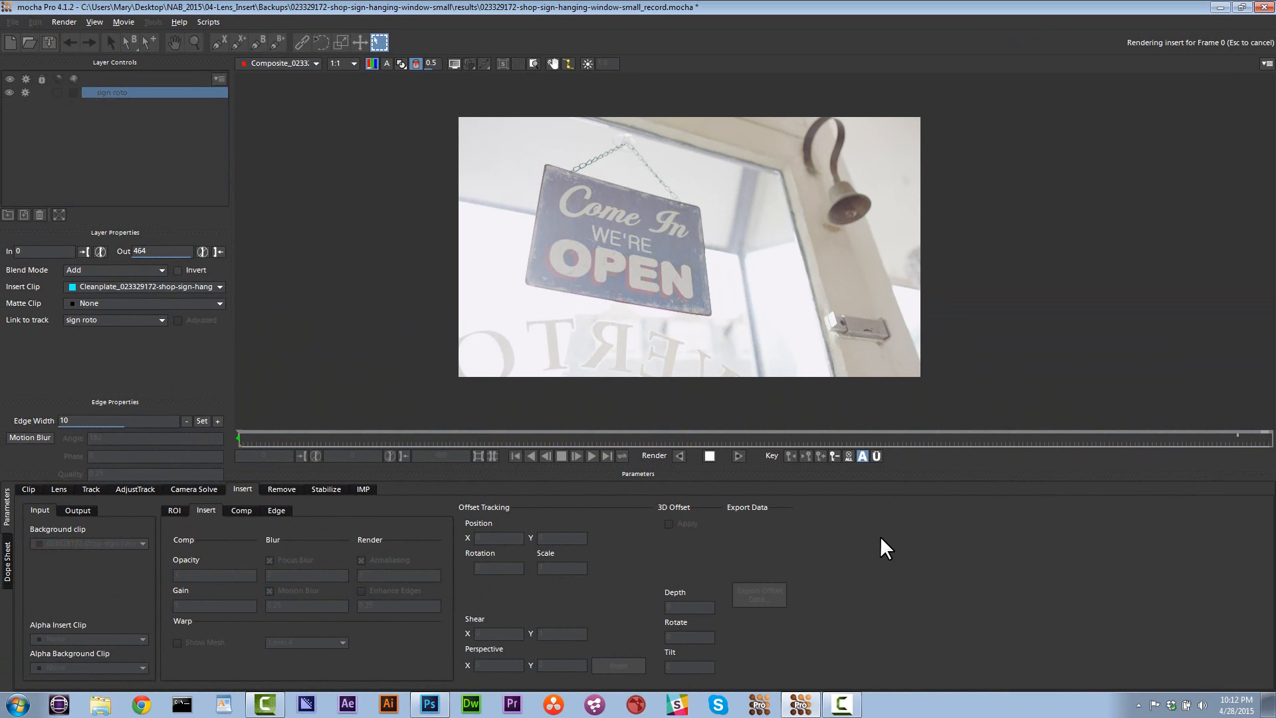